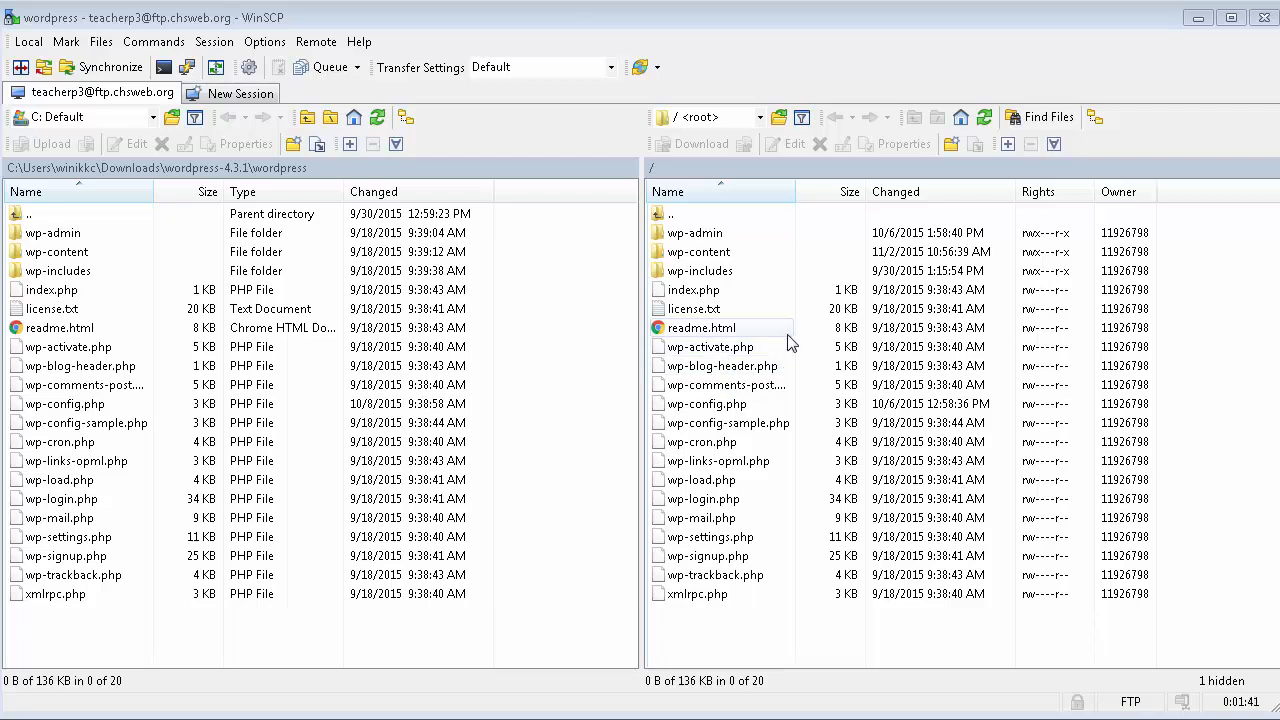
{"action": "mouse_move", "coordinate": [800, 335]}
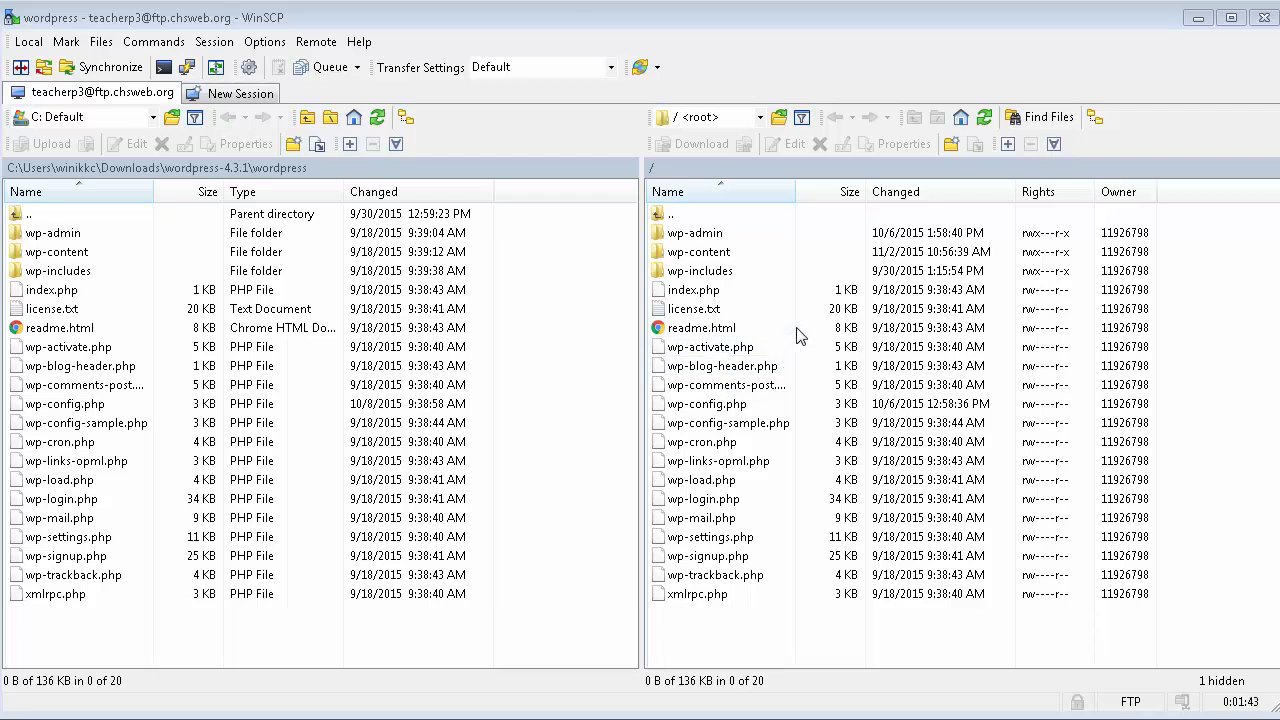
{"action": "mouse_move", "coordinate": [271, 235]}
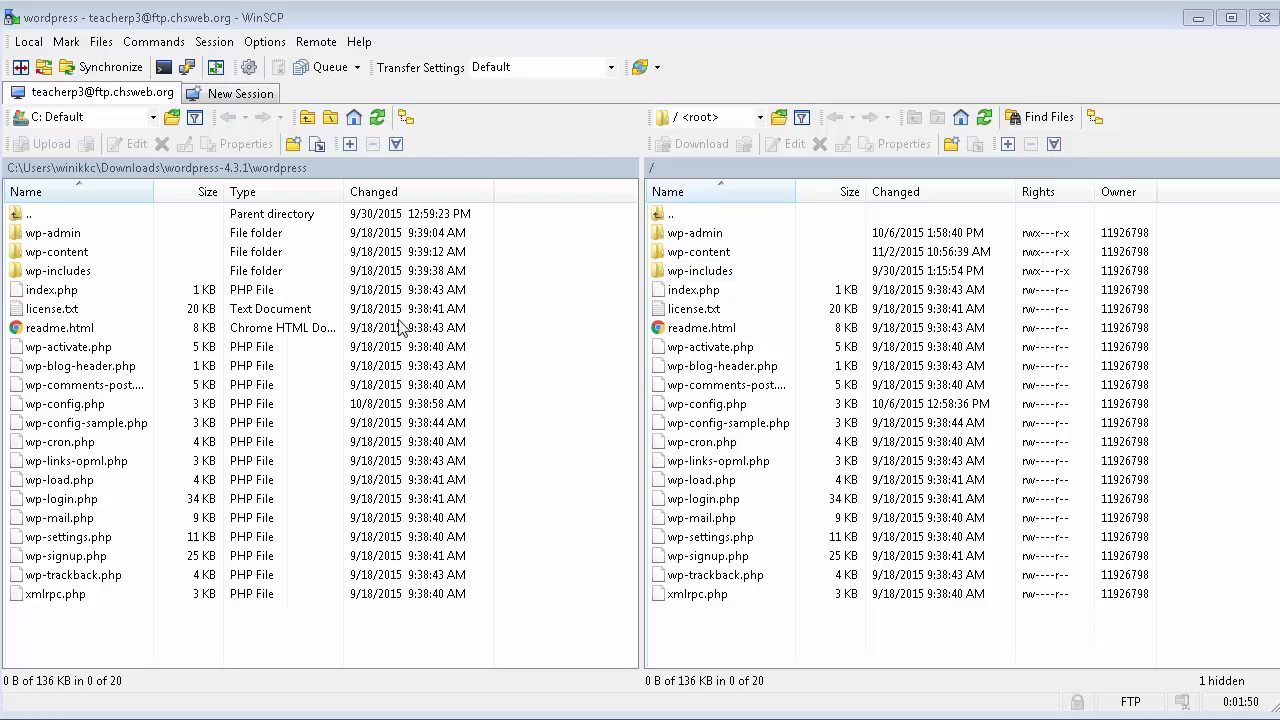
{"action": "mouse_move", "coordinate": [445, 441]}
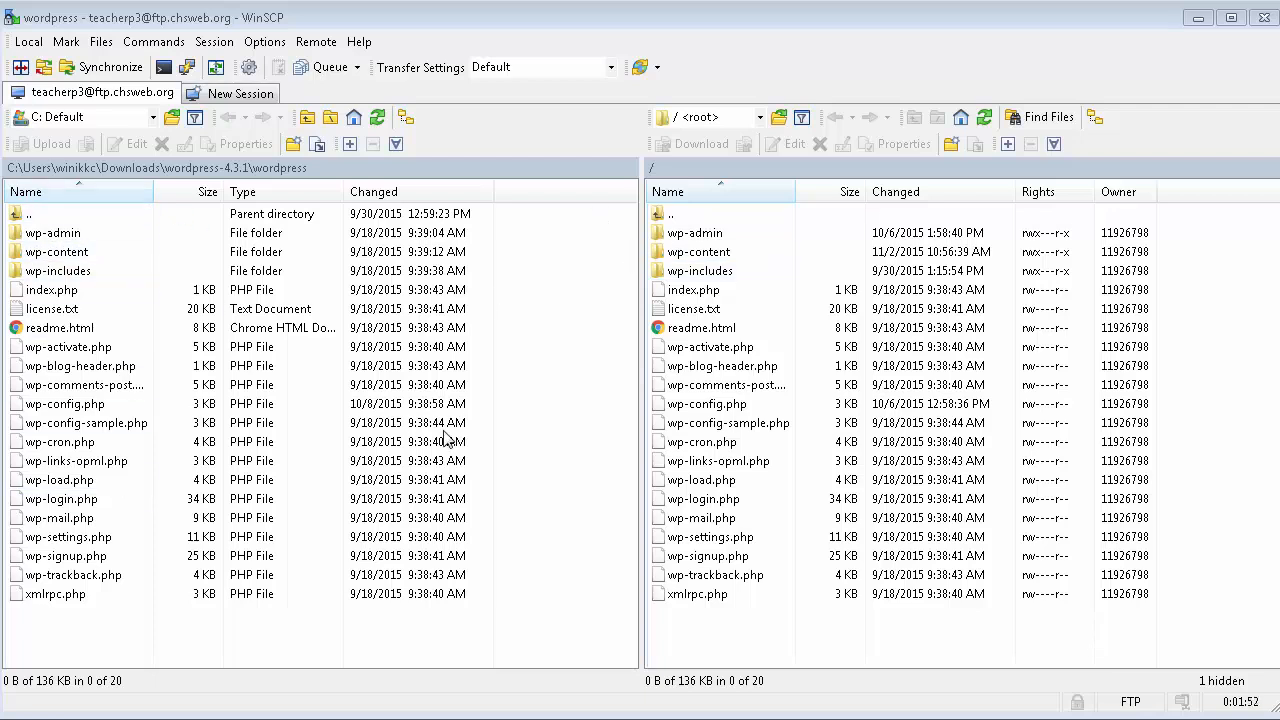
{"action": "mouse_move", "coordinate": [835, 264]}
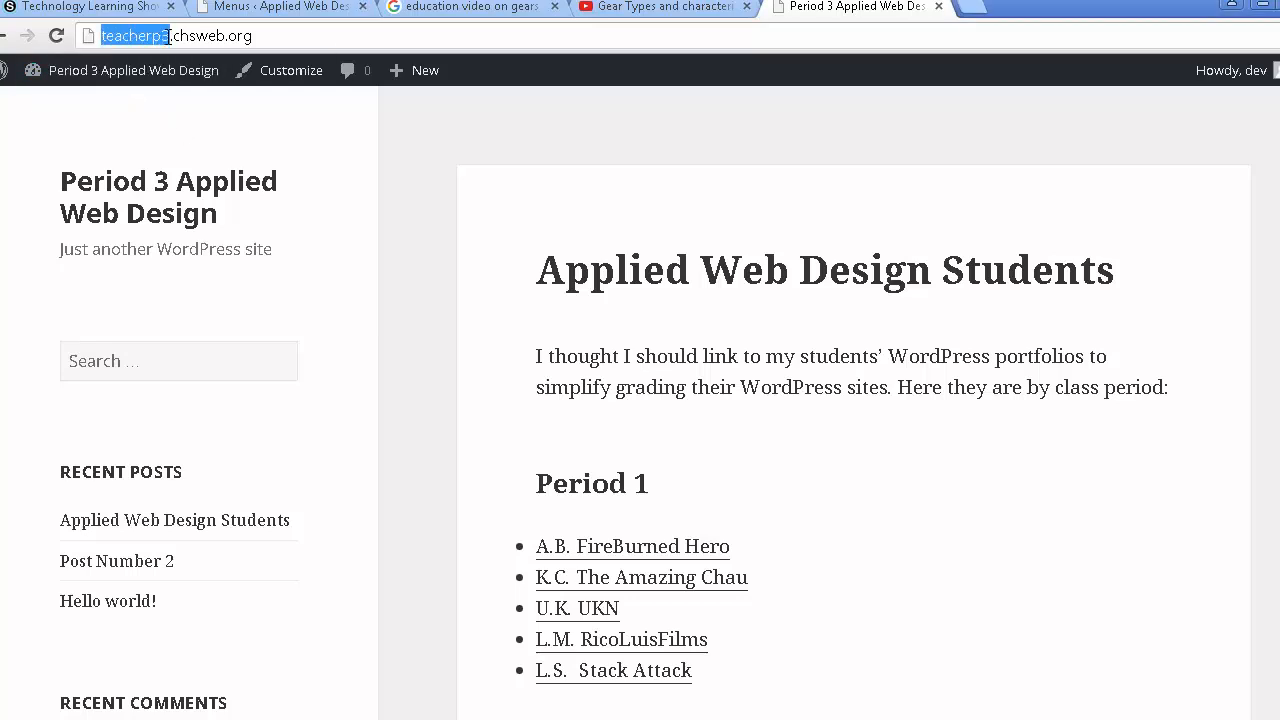
{"action": "mouse_move", "coordinate": [322, 37]}
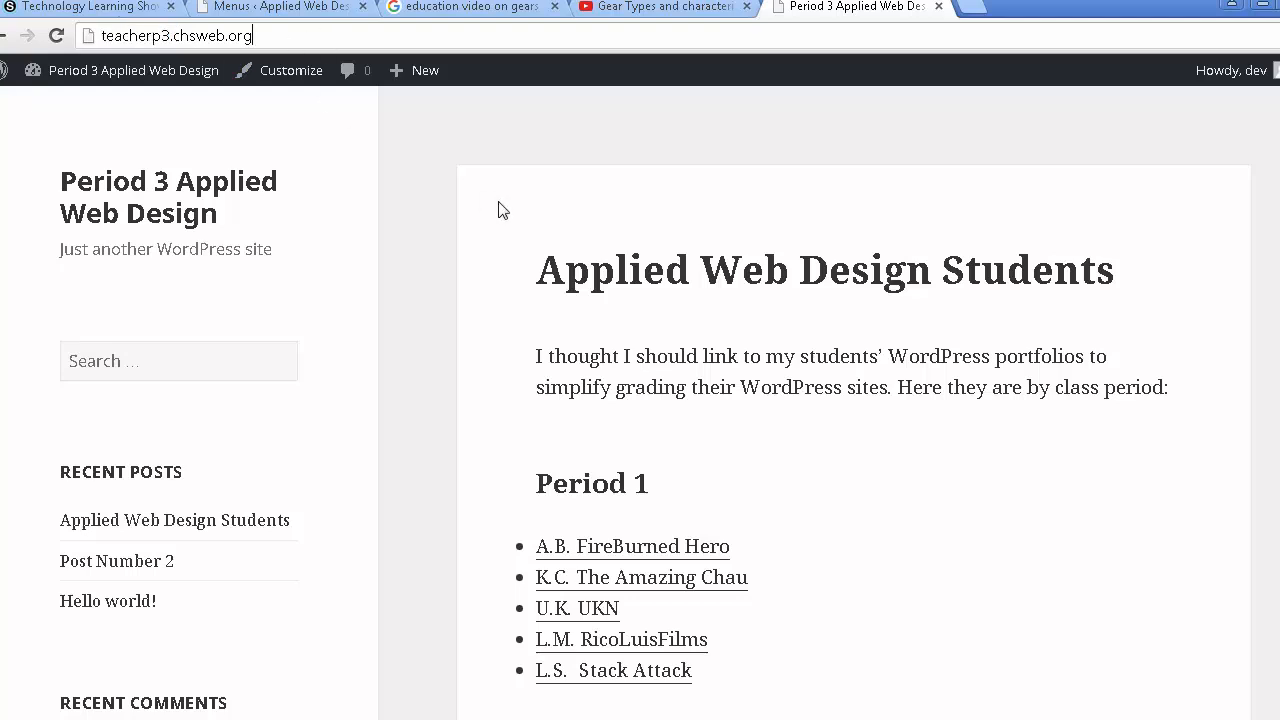
{"action": "mouse_move", "coordinate": [476, 245]}
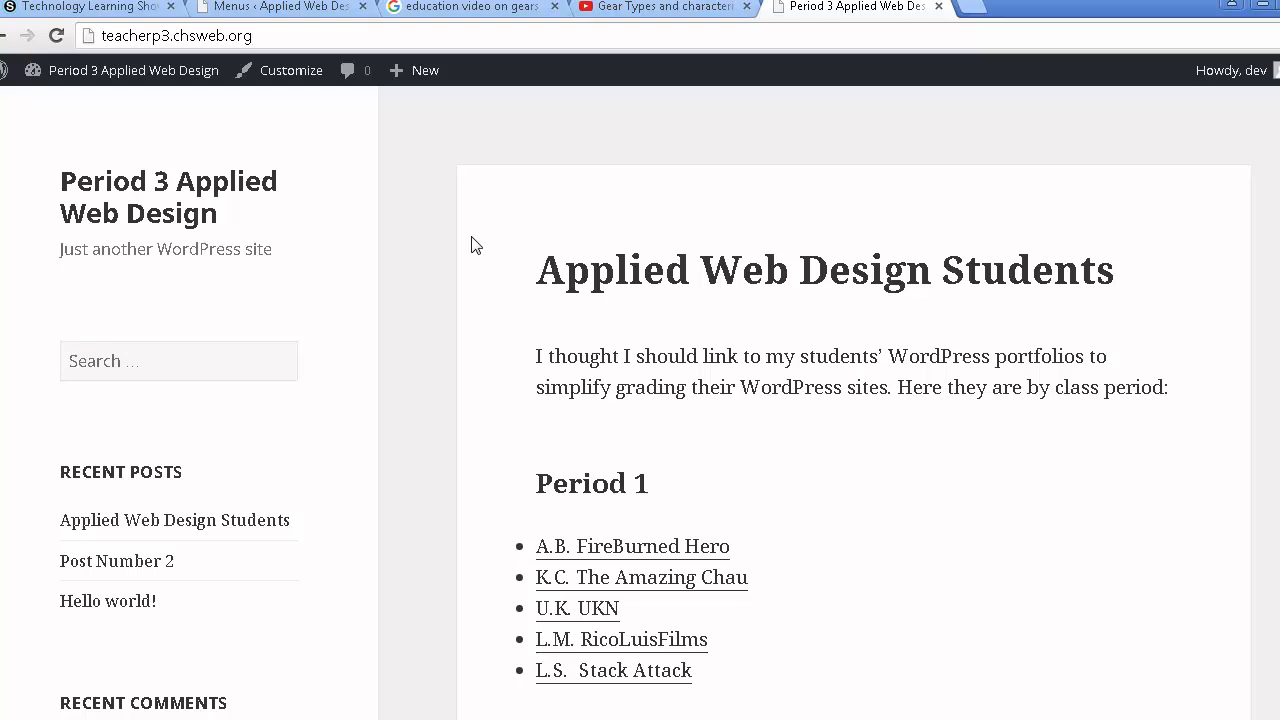
{"action": "mouse_move", "coordinate": [331, 219]}
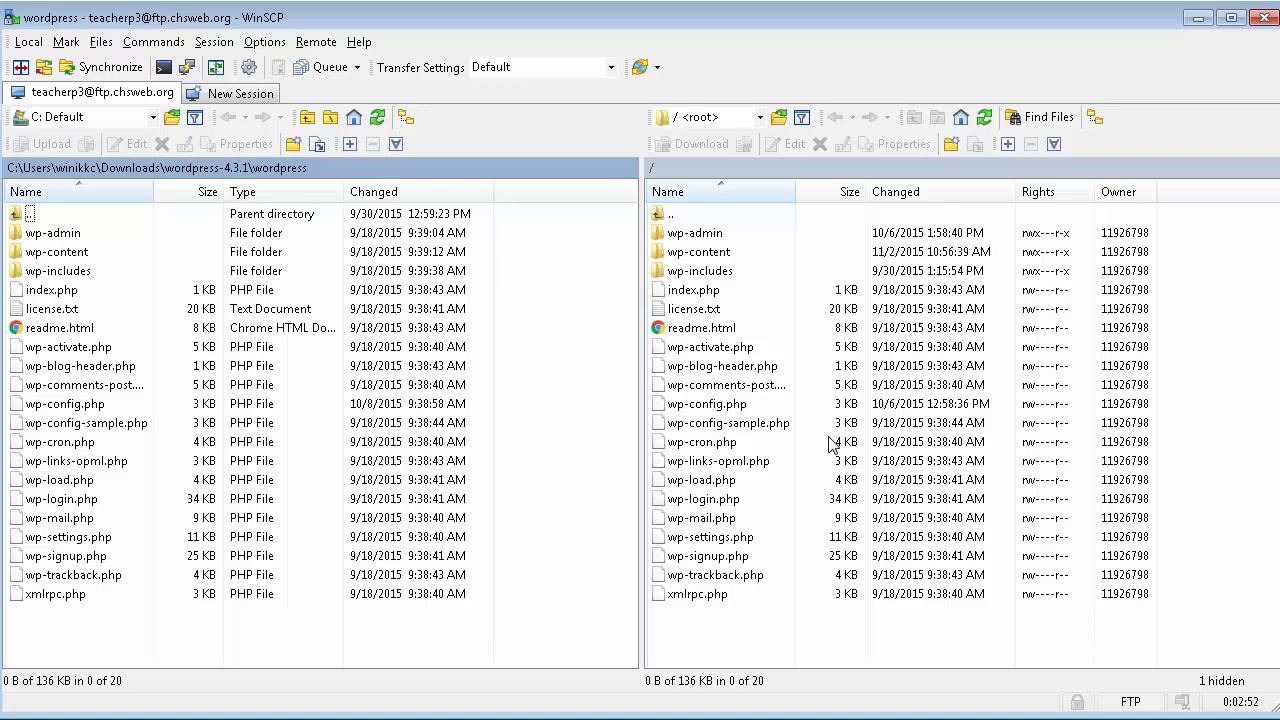
Make a new remote directory named 'gallery' in WinSCP and open it
{"action": "left_click", "coordinate": [695, 232]}
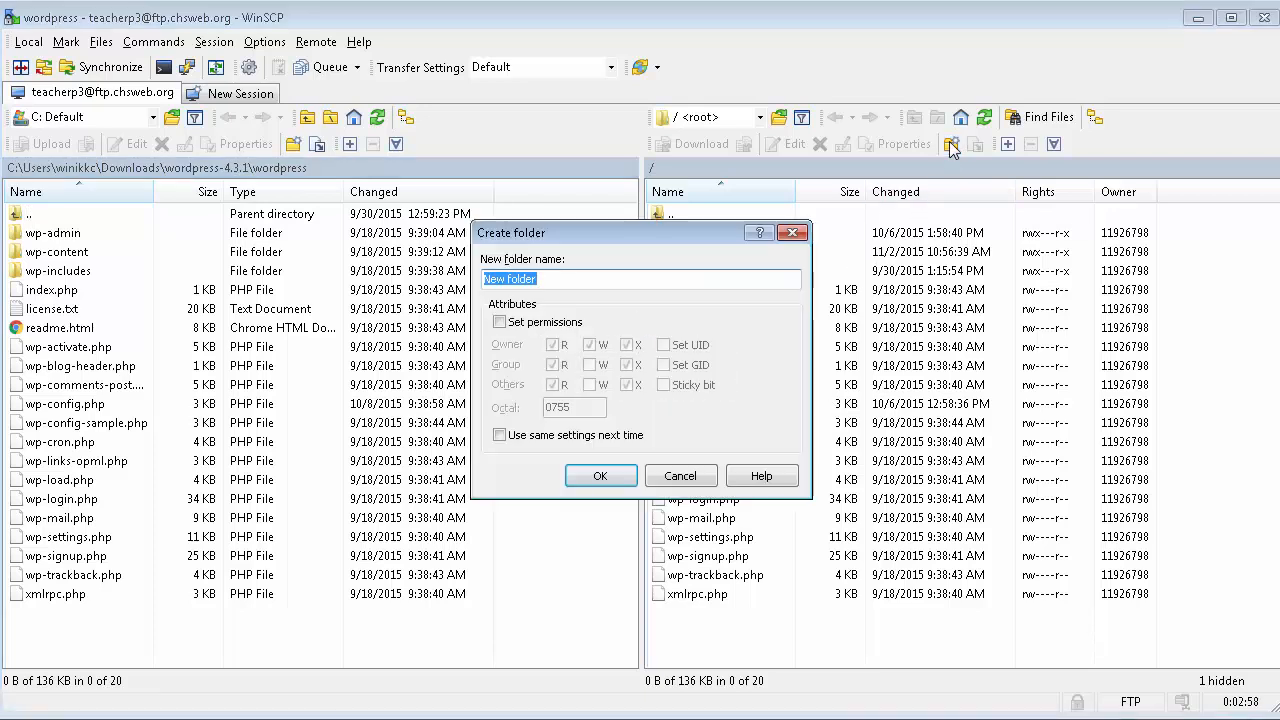
{"action": "left_click", "coordinate": [680, 475]}
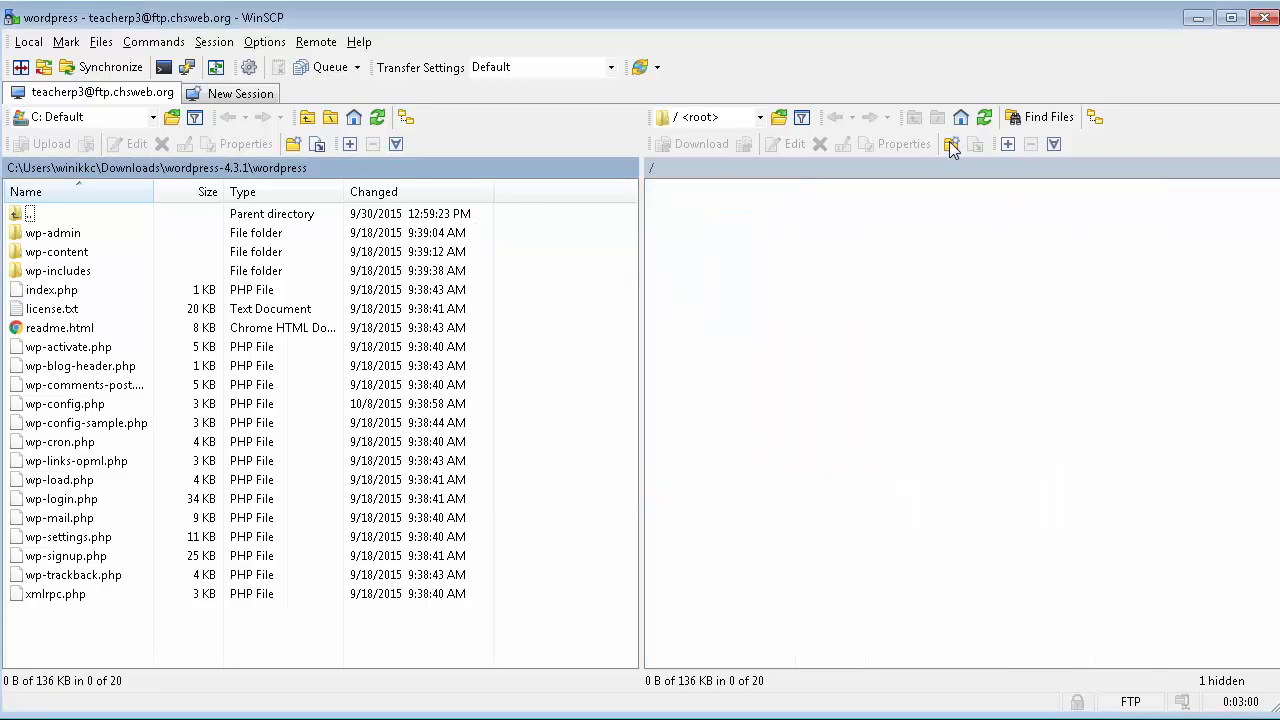
{"action": "left_click", "coordinate": [951, 144]}
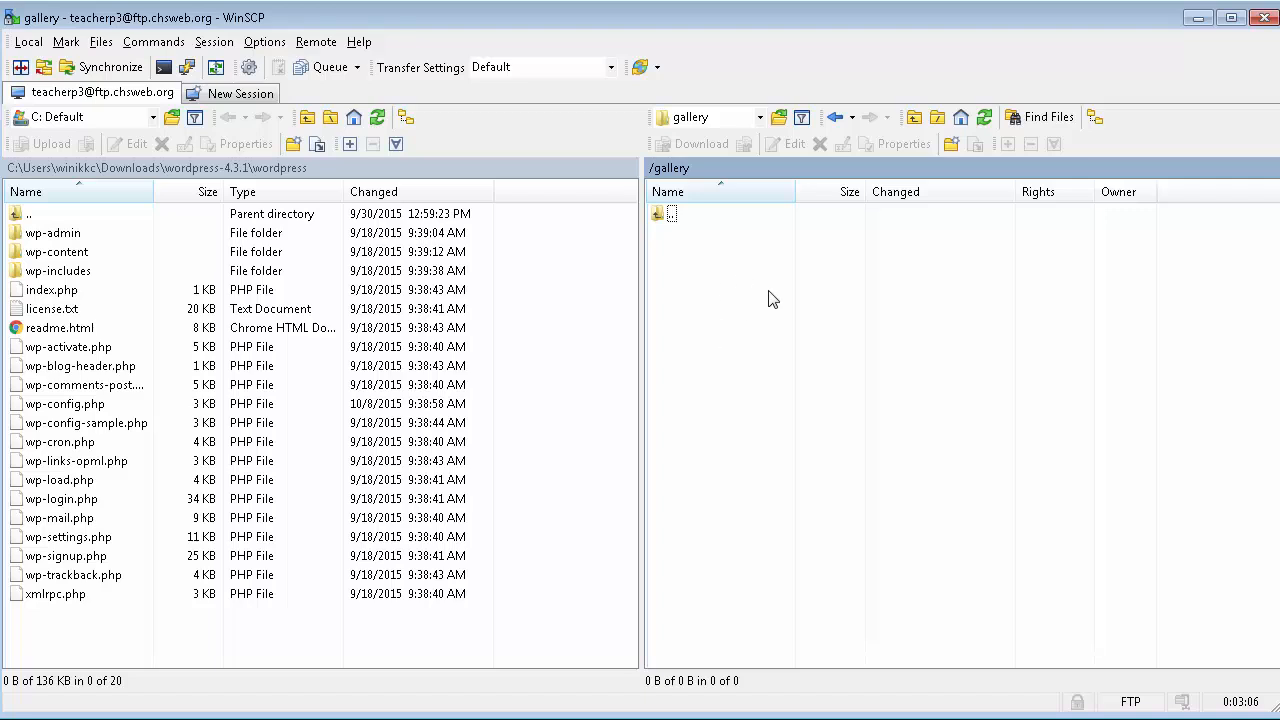
{"action": "mouse_move", "coordinate": [724, 288]}
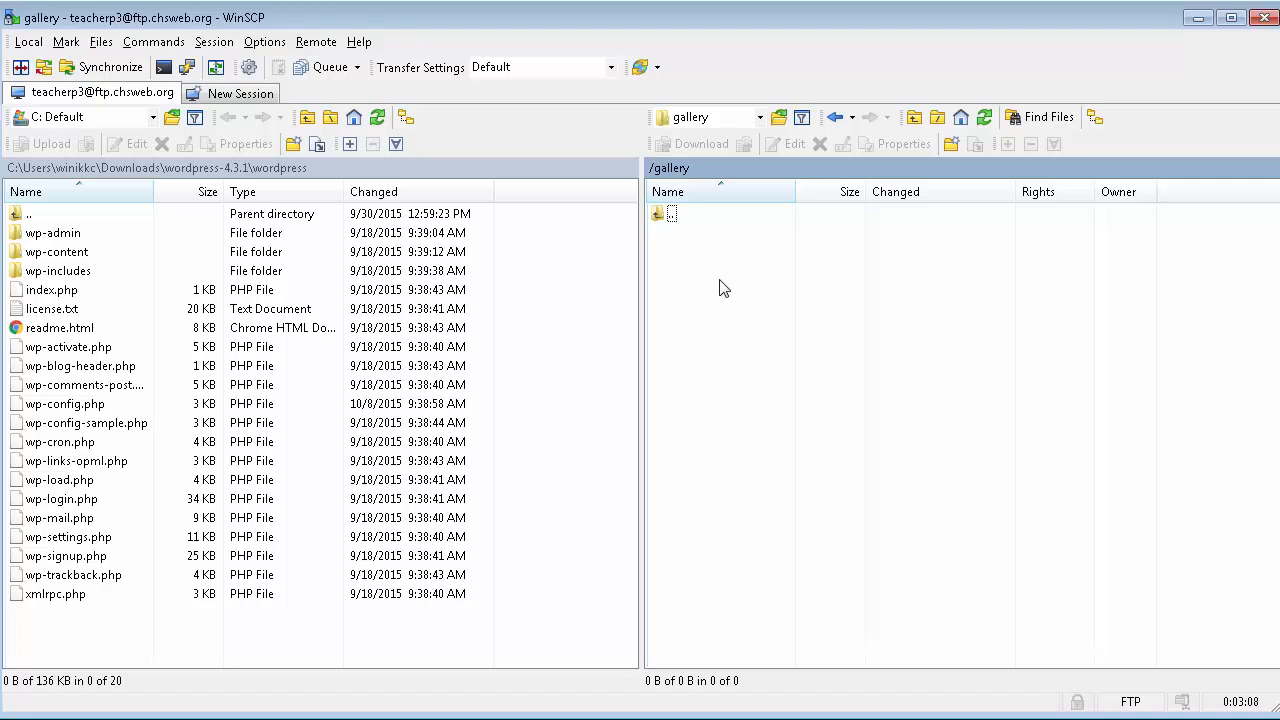
{"action": "mouse_move", "coordinate": [777, 336]}
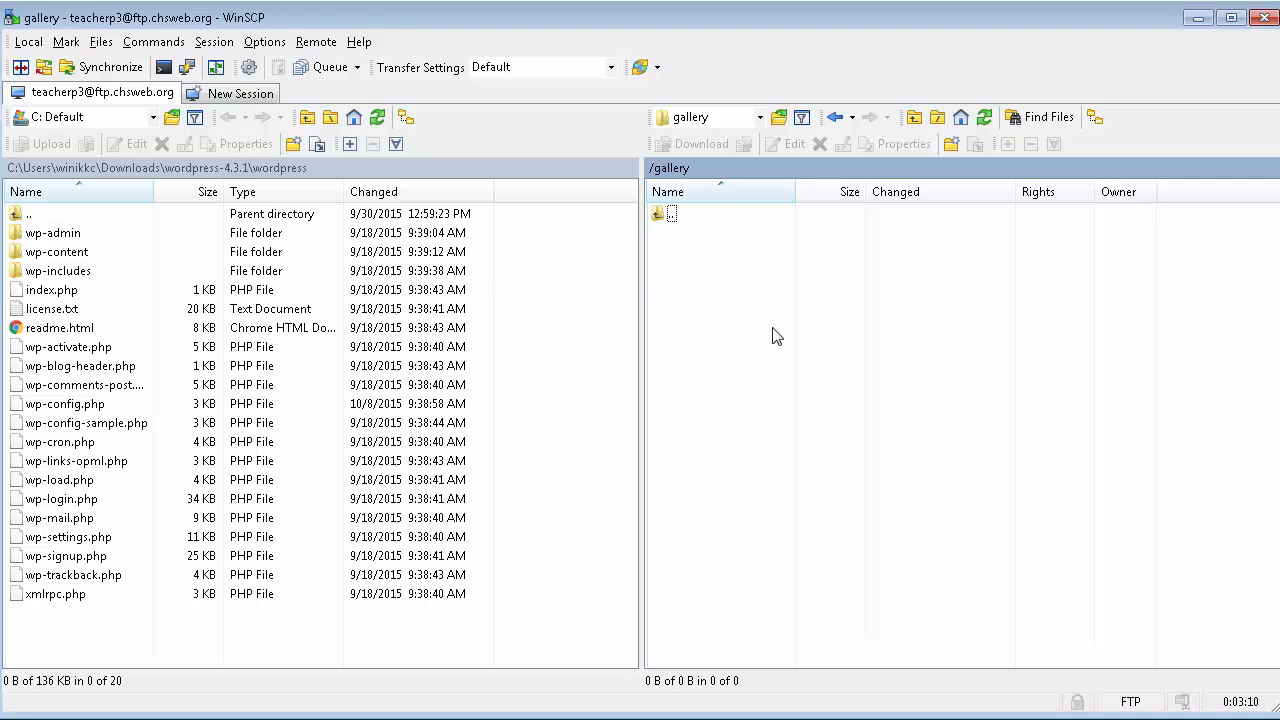
{"action": "mouse_move", "coordinate": [778, 390]}
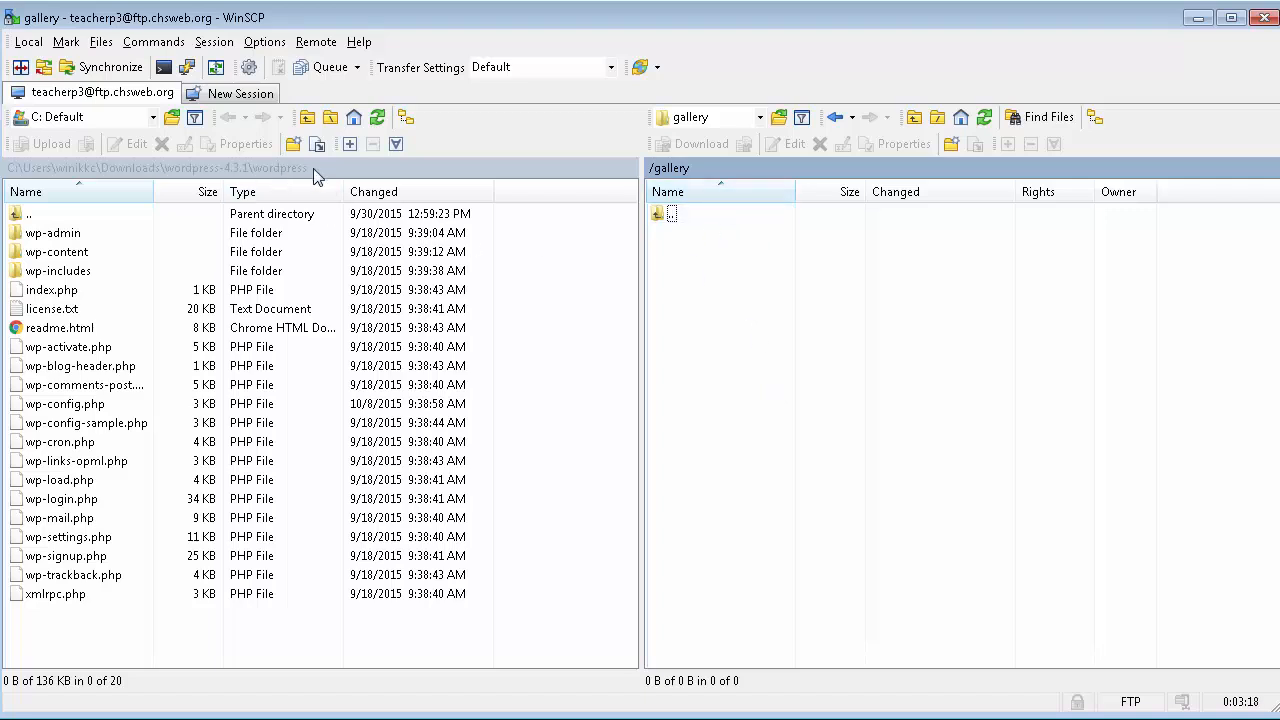
{"action": "mouse_move", "coordinate": [725, 253]}
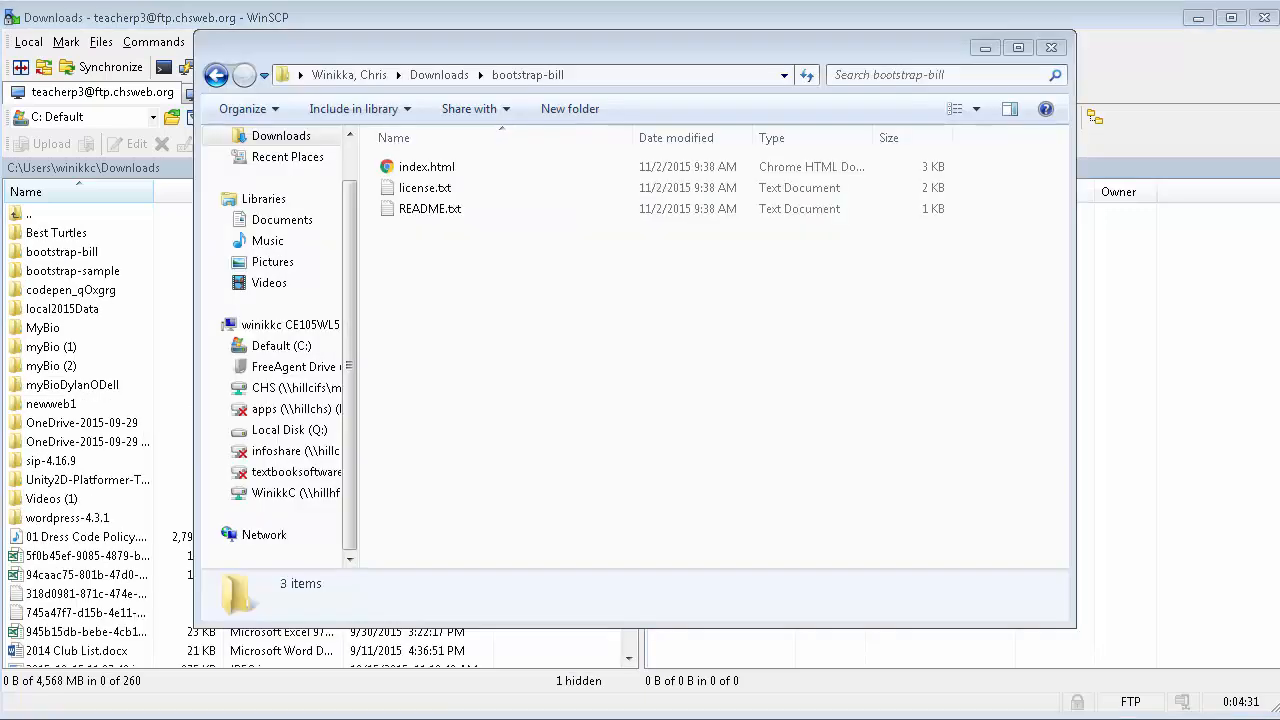
{"action": "mouse_move", "coordinate": [467, 118]}
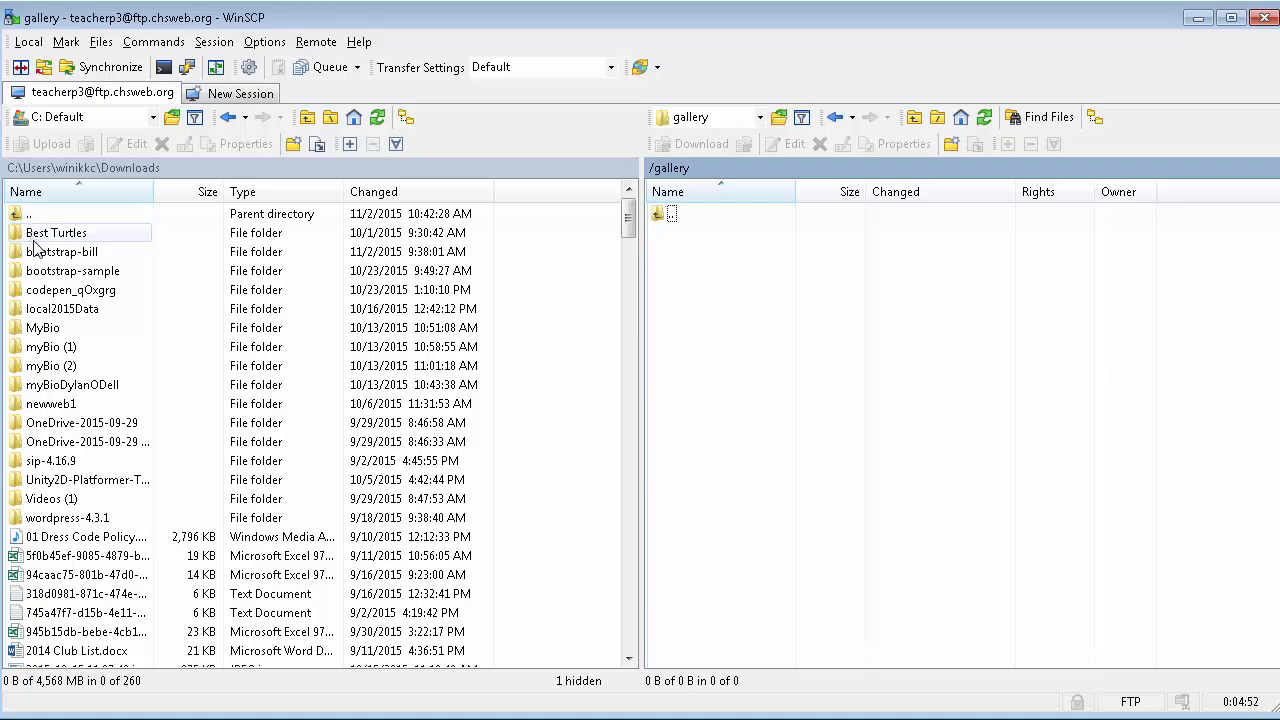
Upload the local bootstrap-bill folder into the server's /gallery/ folder
{"action": "left_click", "coordinate": [62, 251]}
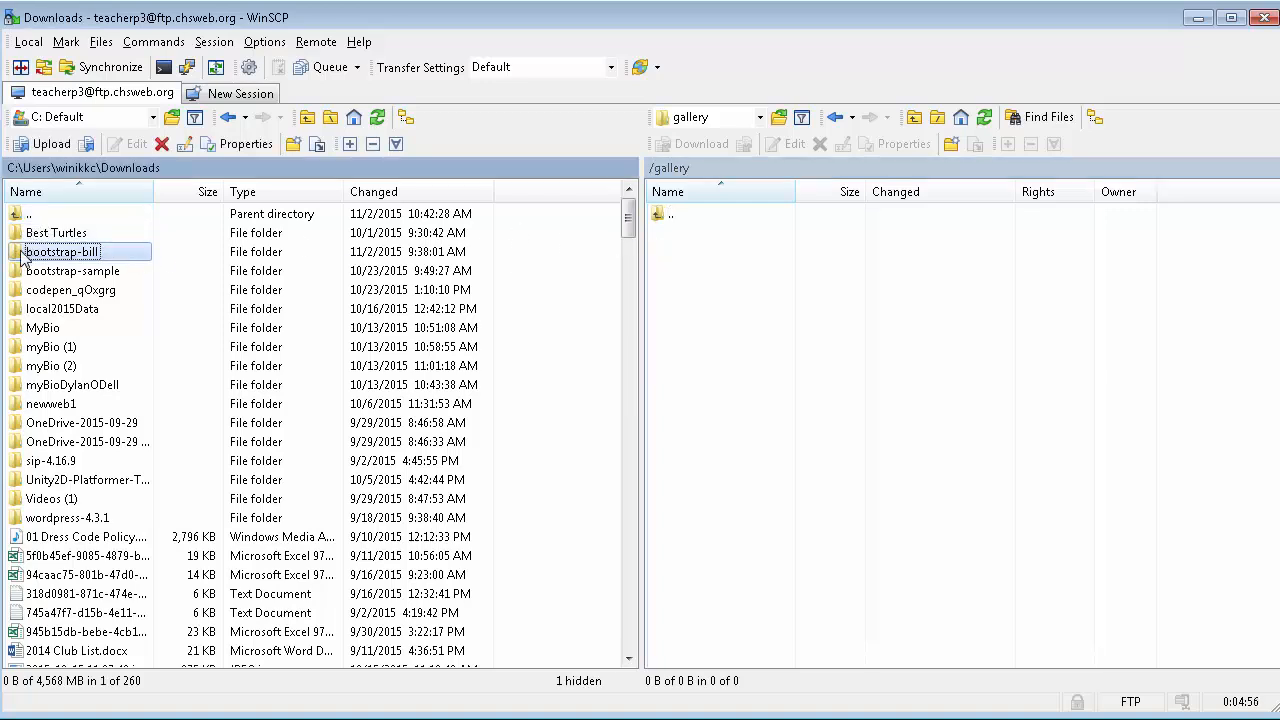
{"action": "right_click", "coordinate": [60, 251]}
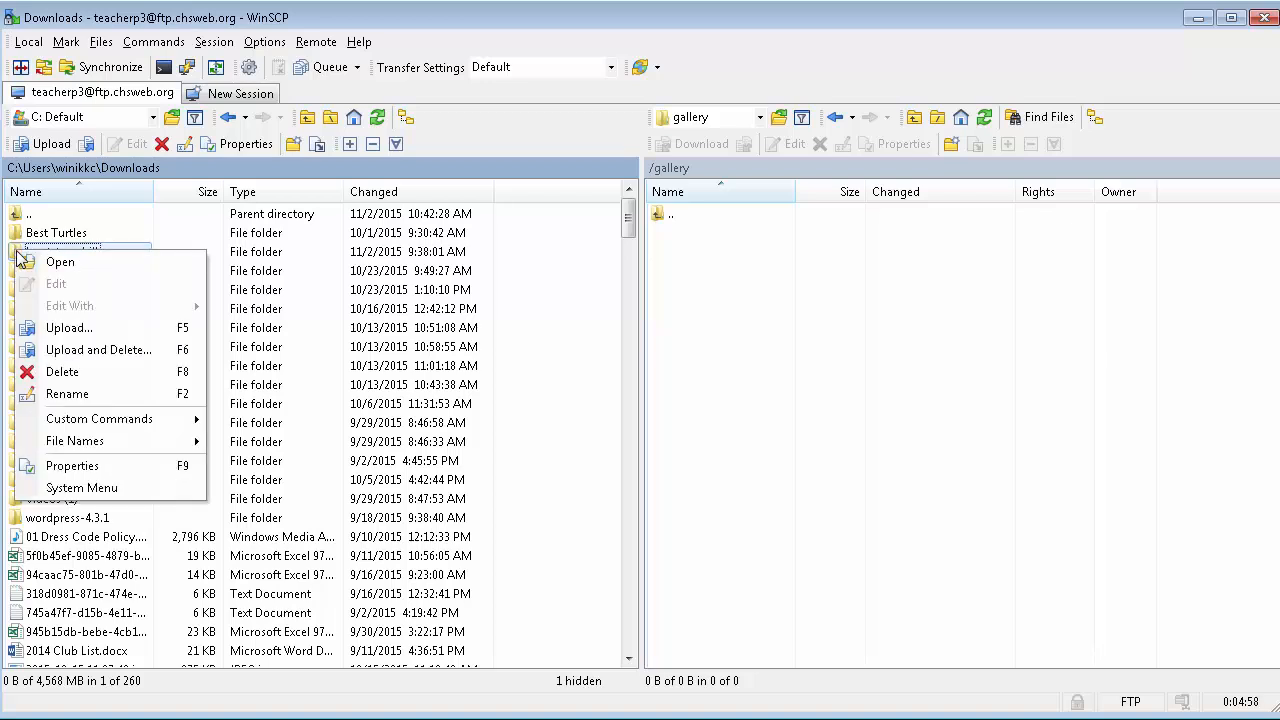
{"action": "left_click", "coordinate": [68, 328]}
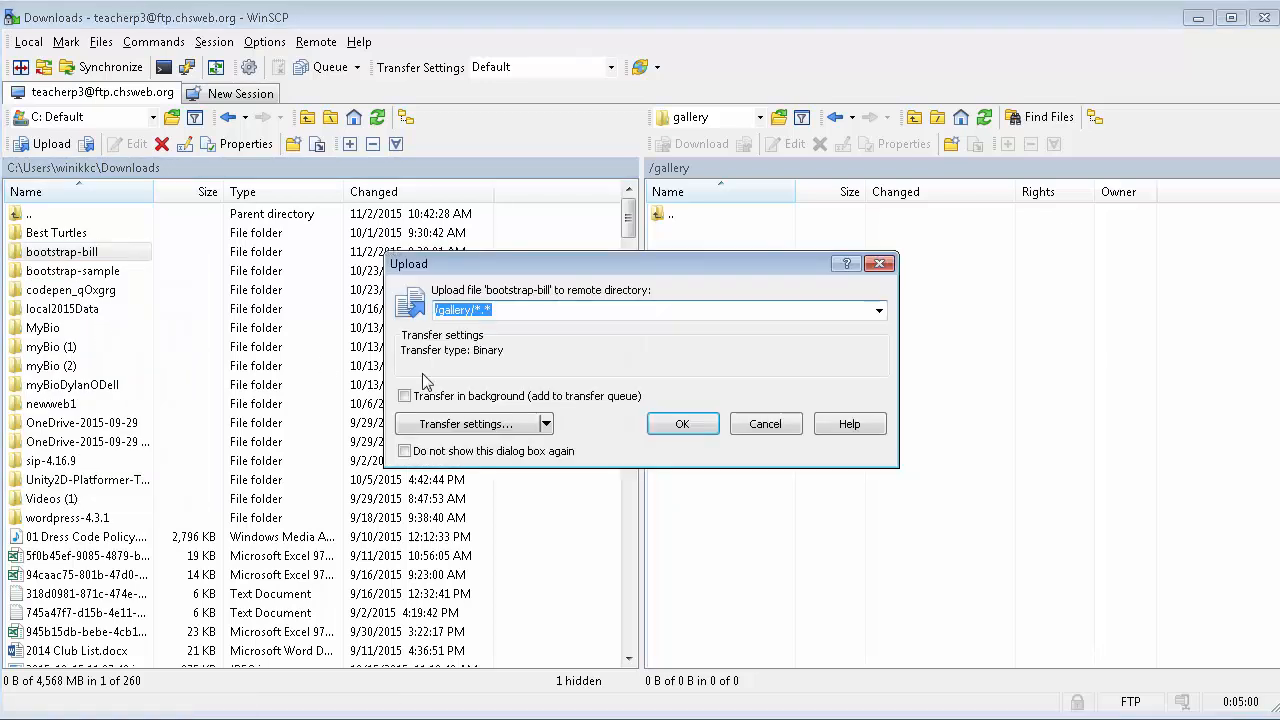
{"action": "left_click", "coordinate": [682, 423]}
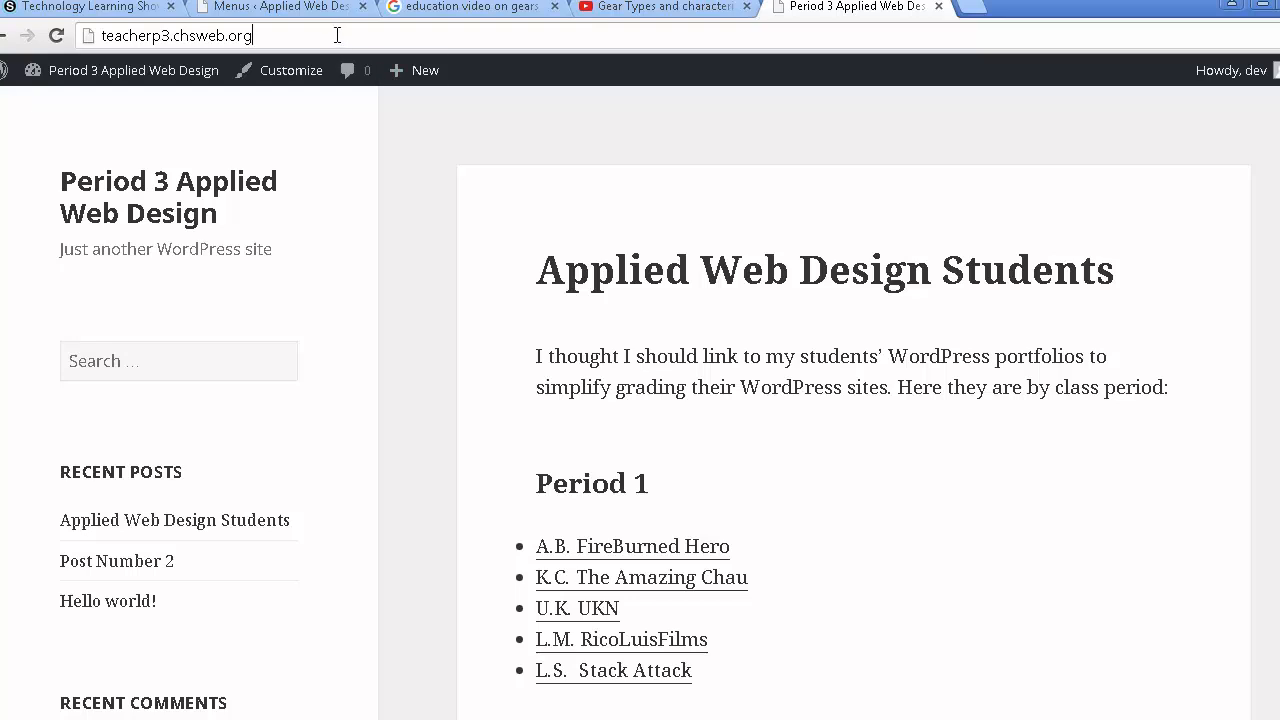
Append gallery/ to the teacherp3.chsweb.org address and load the page
{"action": "left_click", "coordinate": [200, 36]}
{"action": "type", "text": "/"}
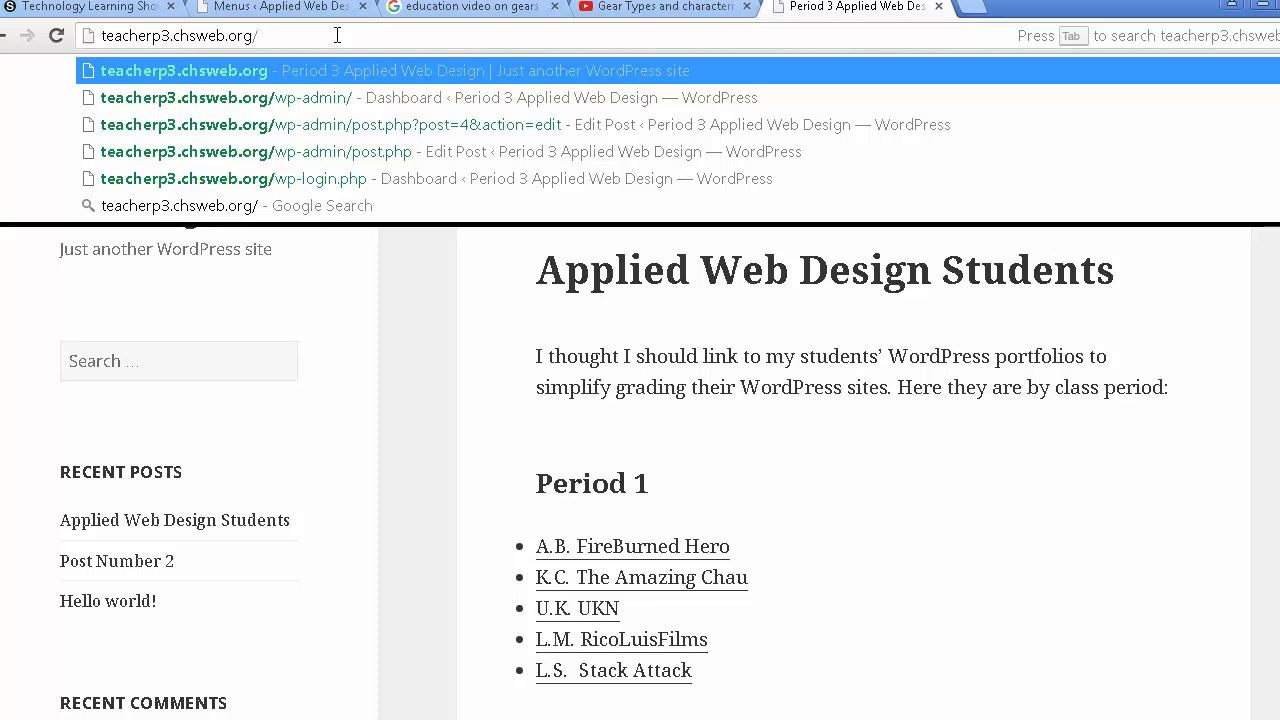
{"action": "type", "text": "gallery/"}
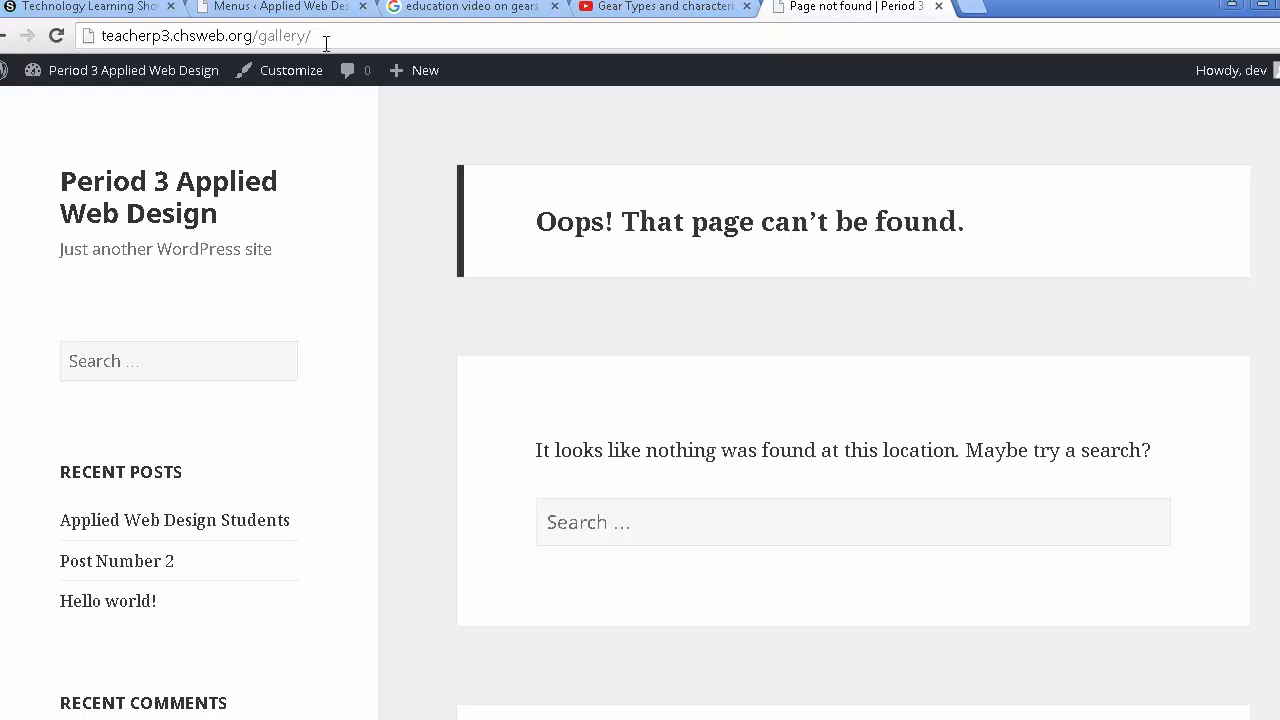
{"action": "left_click", "coordinate": [205, 41]}
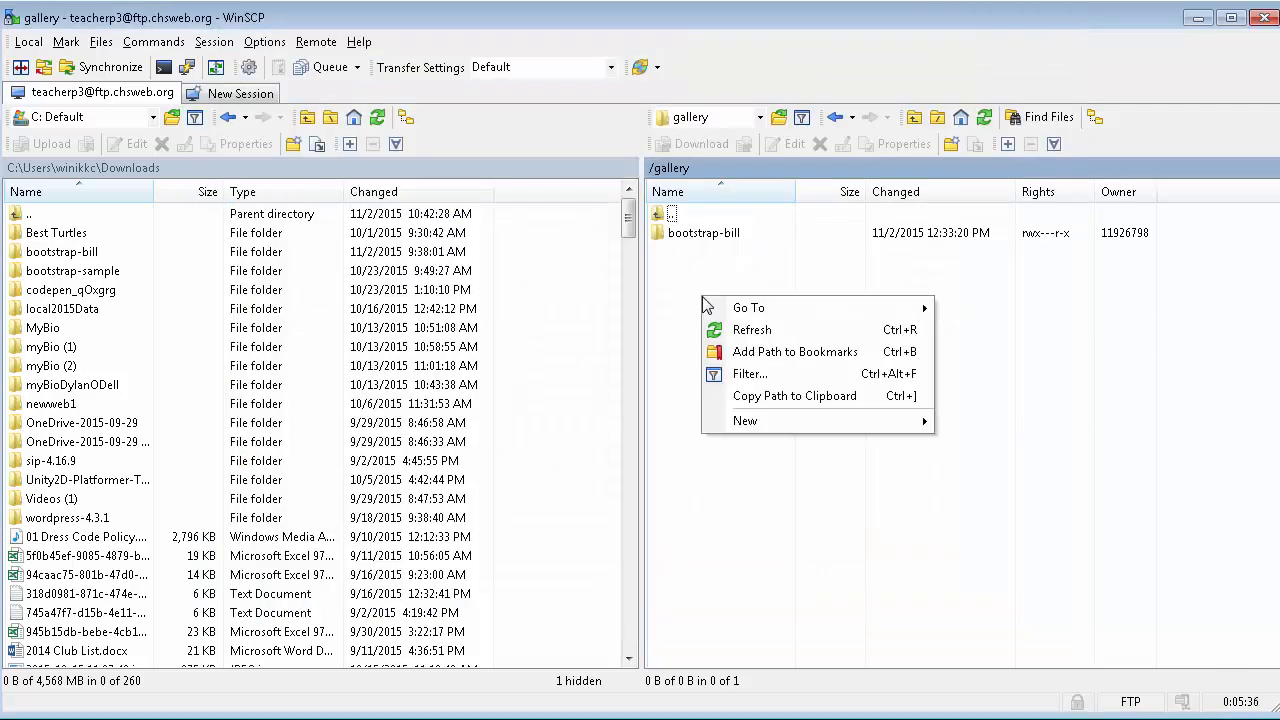
Create a new file named index.html in the remote gallery folder
{"action": "left_click", "coordinate": [745, 421]}
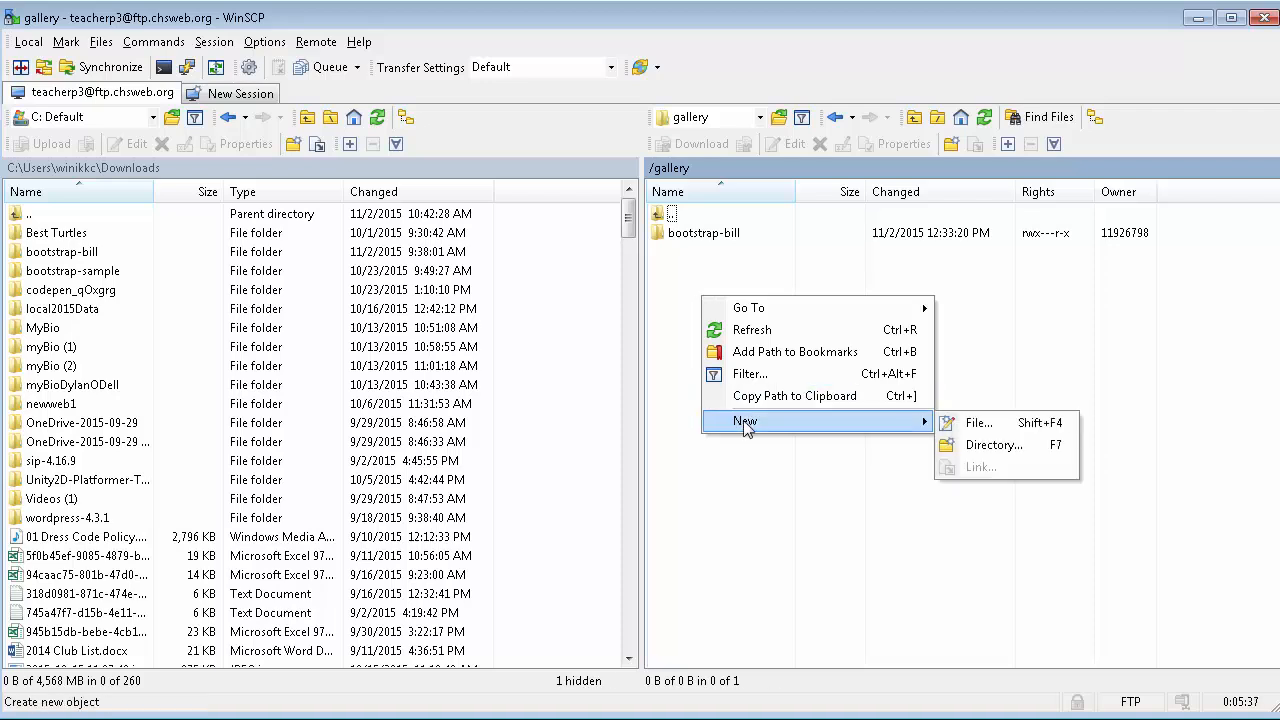
{"action": "left_click", "coordinate": [978, 422]}
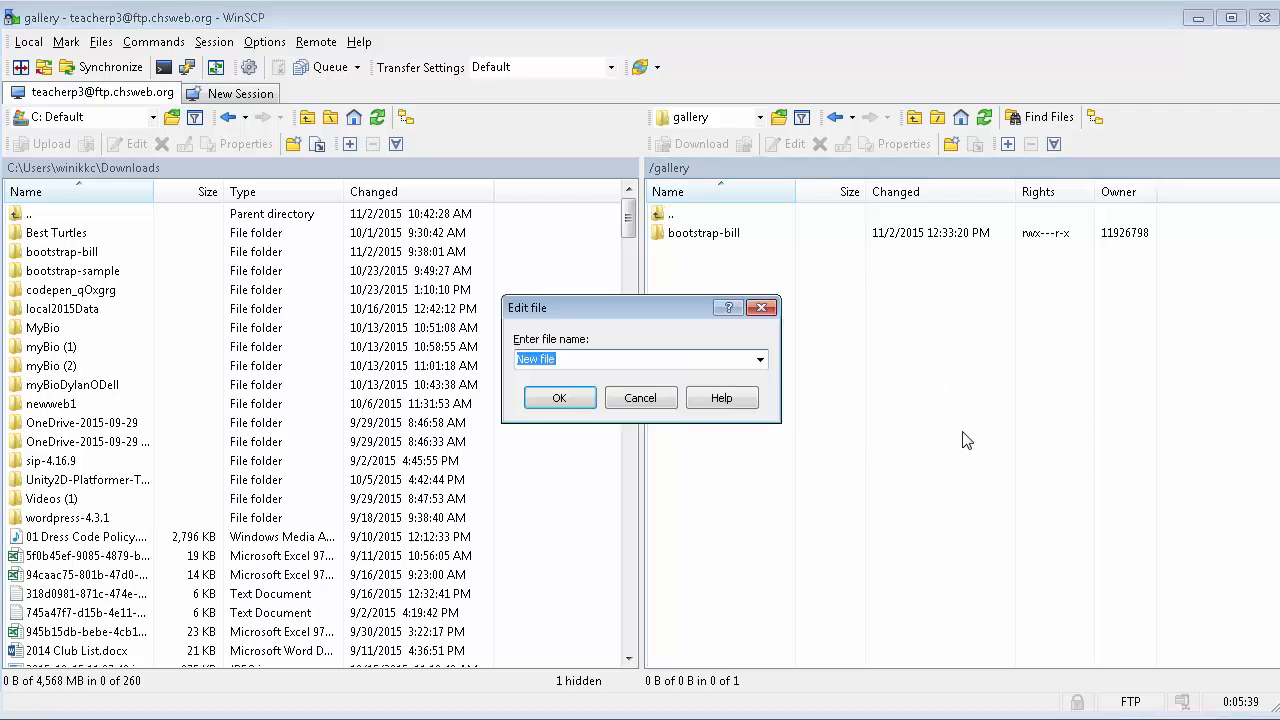
{"action": "type", "text": "index."}
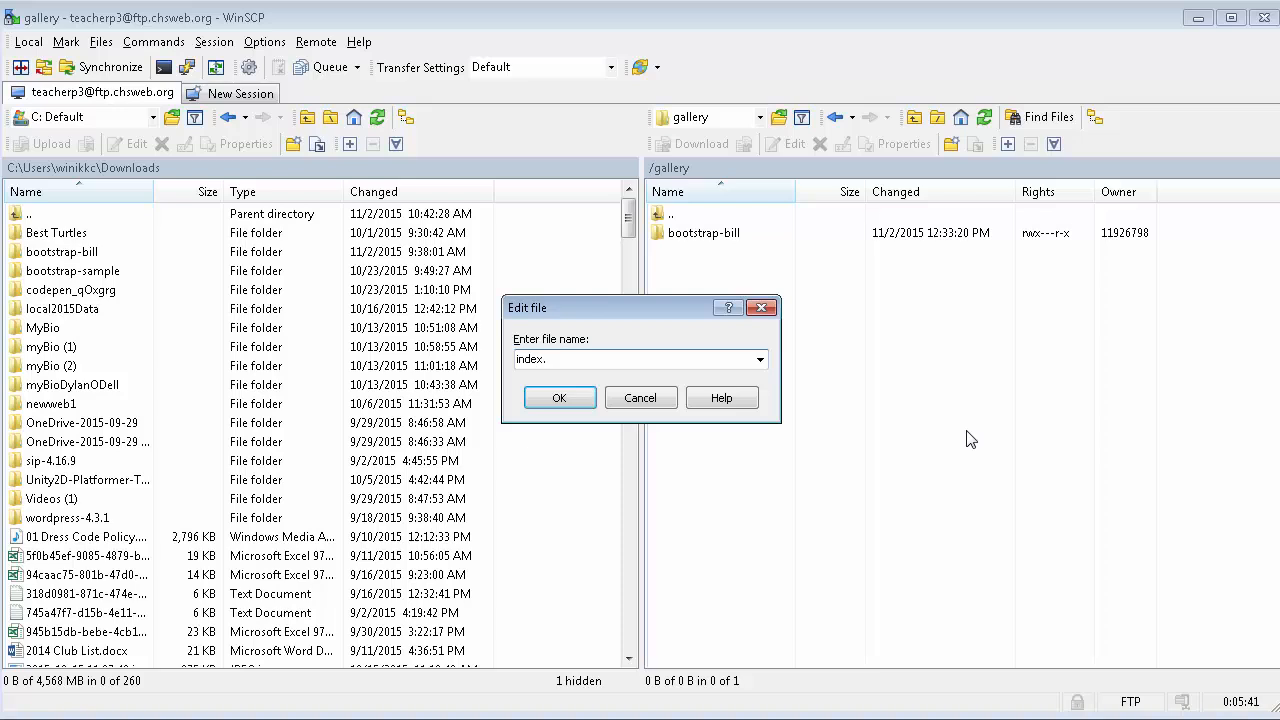
{"action": "left_click", "coordinate": [559, 397]}
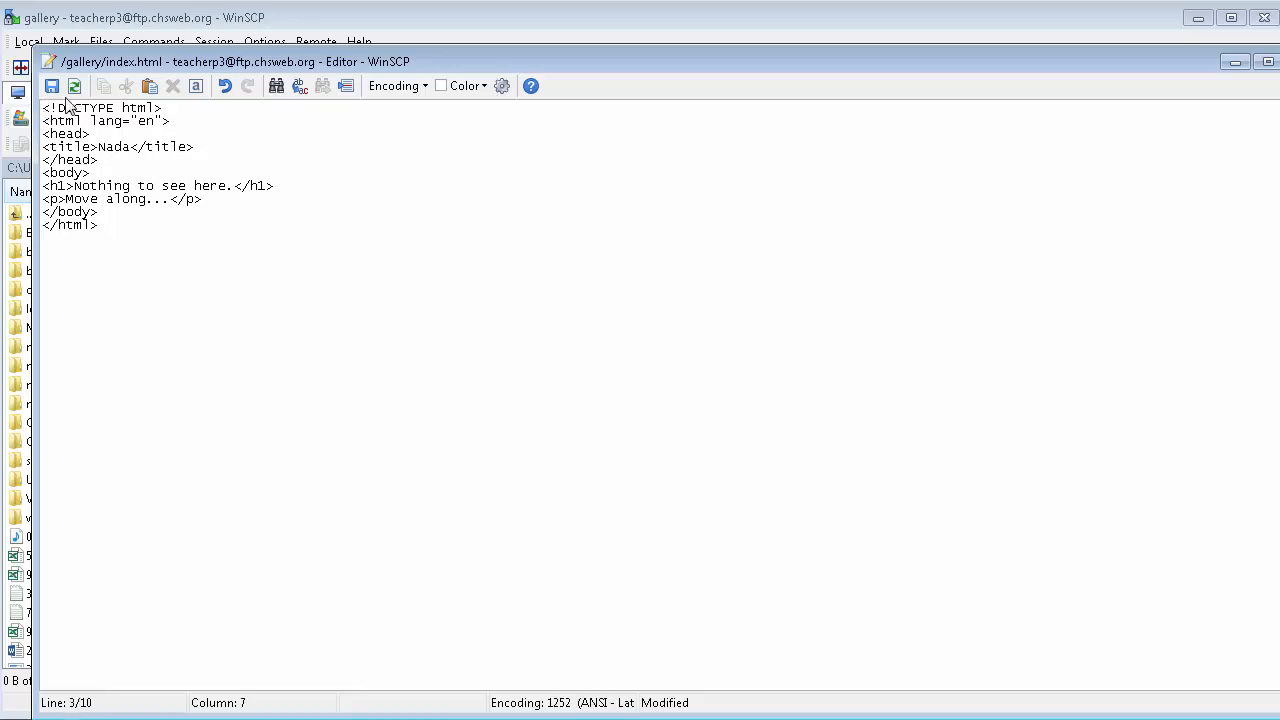
Save index.html to the server, submitting the FTP password at both prompts
{"action": "left_click", "coordinate": [61, 83]}
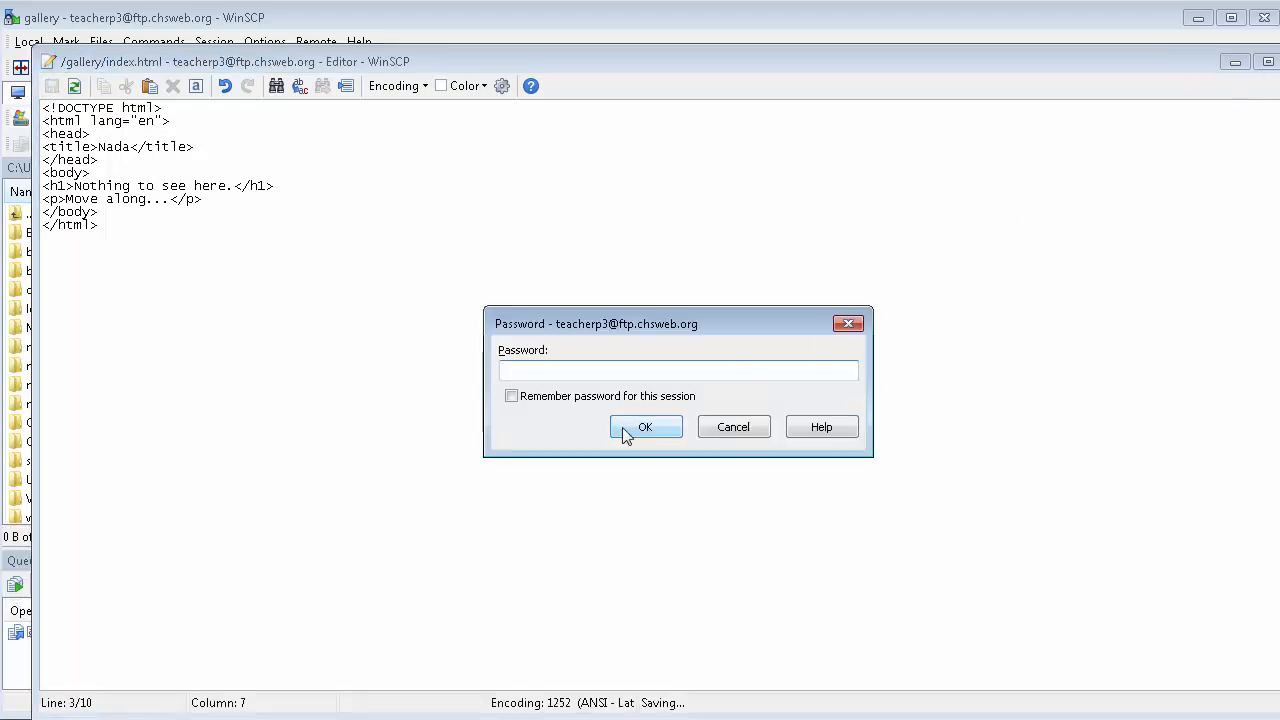
{"action": "mouse_move", "coordinate": [1028, 373]}
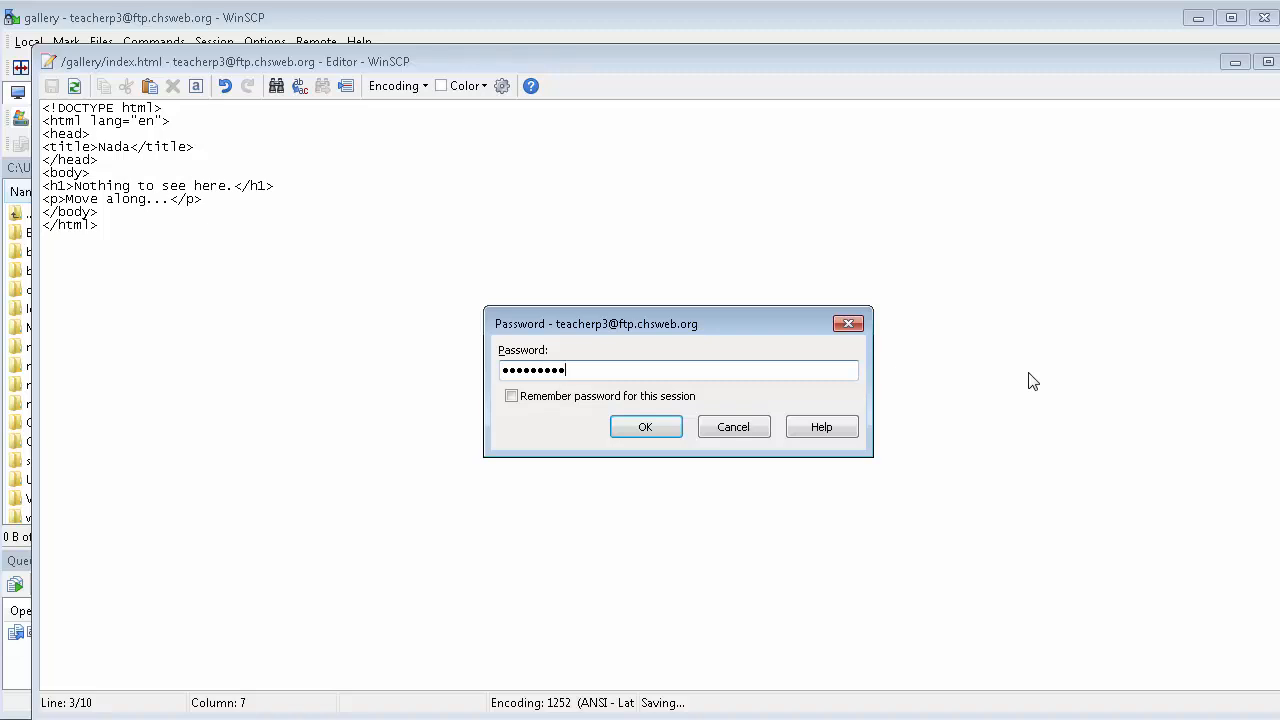
{"action": "left_click", "coordinate": [646, 426]}
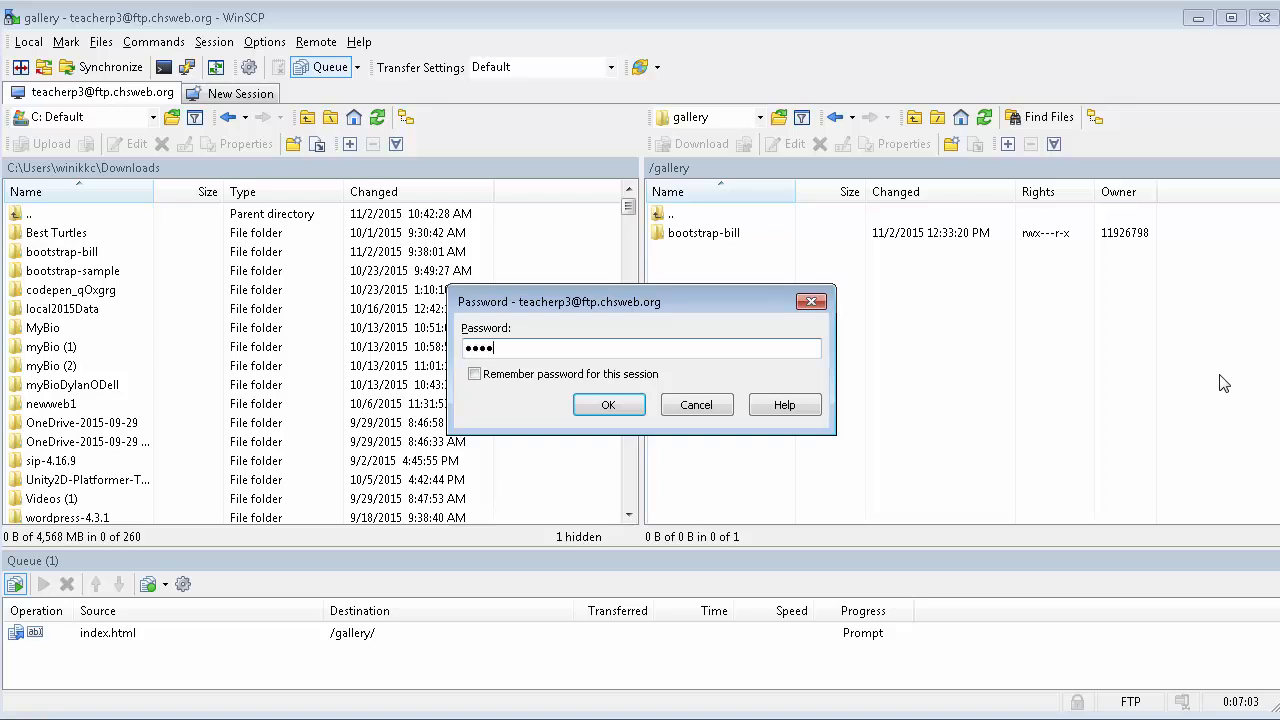
{"action": "left_click", "coordinate": [609, 404]}
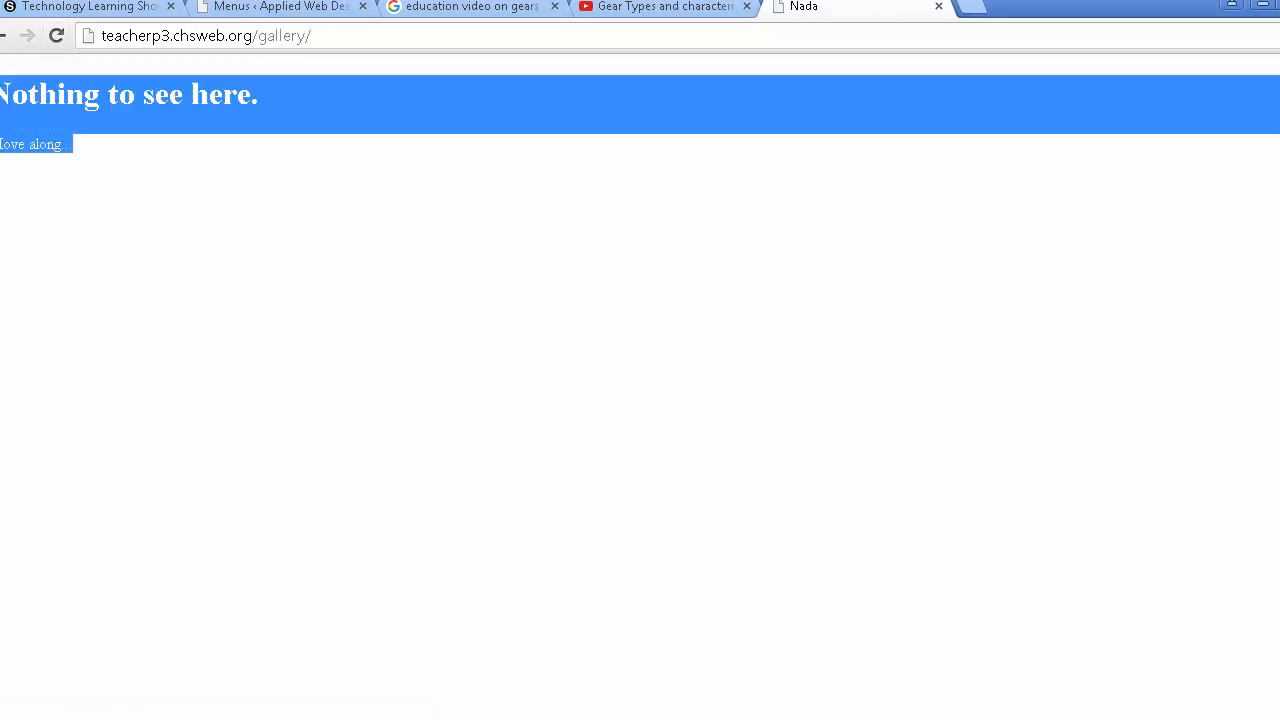
{"action": "mouse_move", "coordinate": [103, 191]}
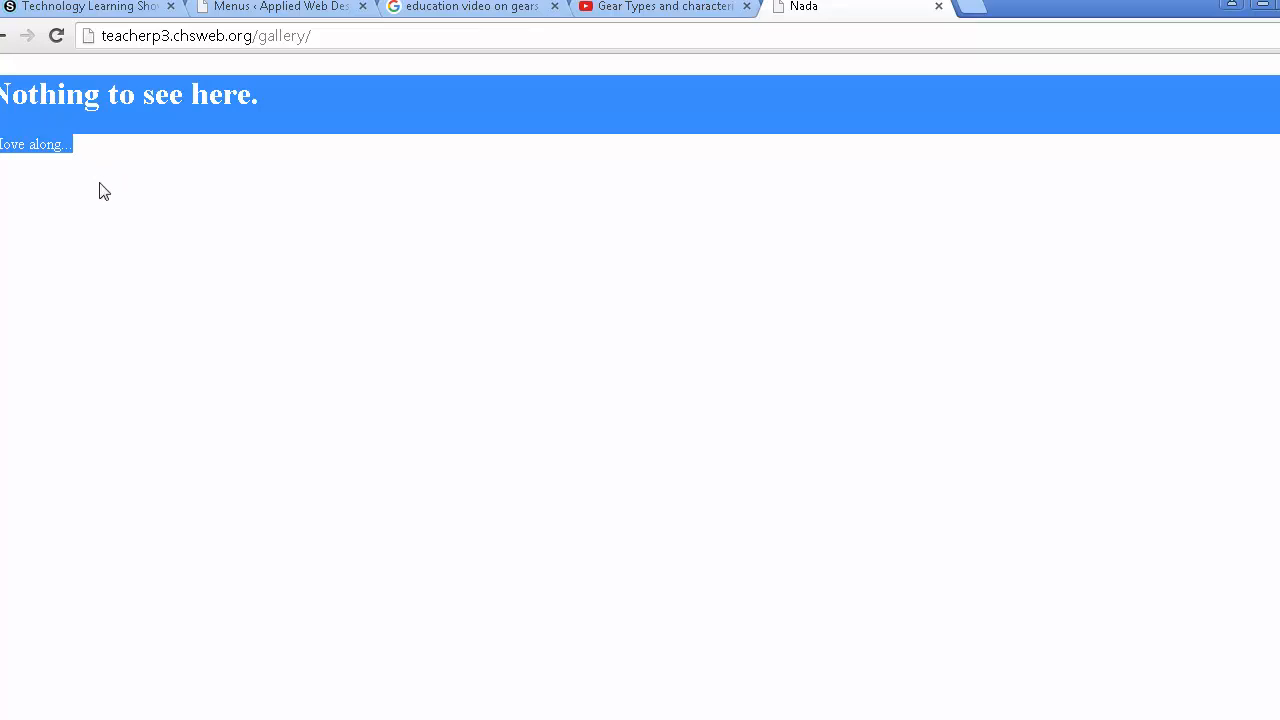
{"action": "mouse_move", "coordinate": [303, 68]}
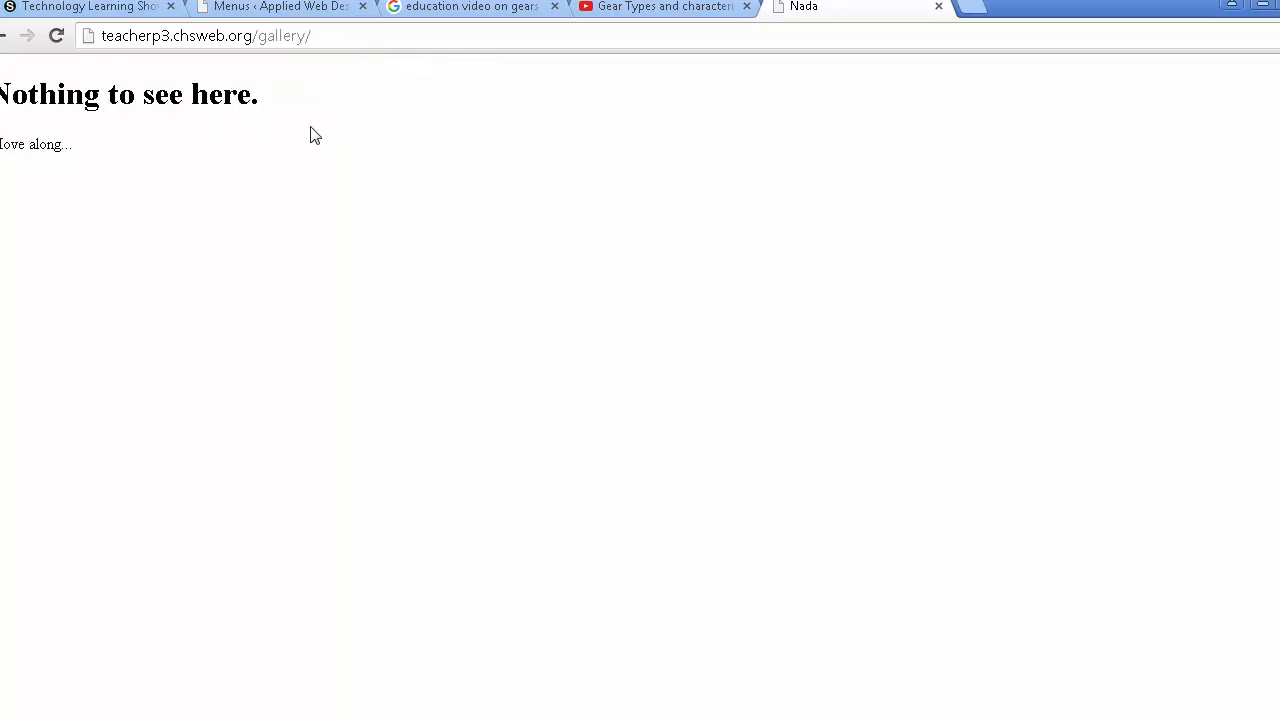
{"action": "mouse_move", "coordinate": [280, 65]}
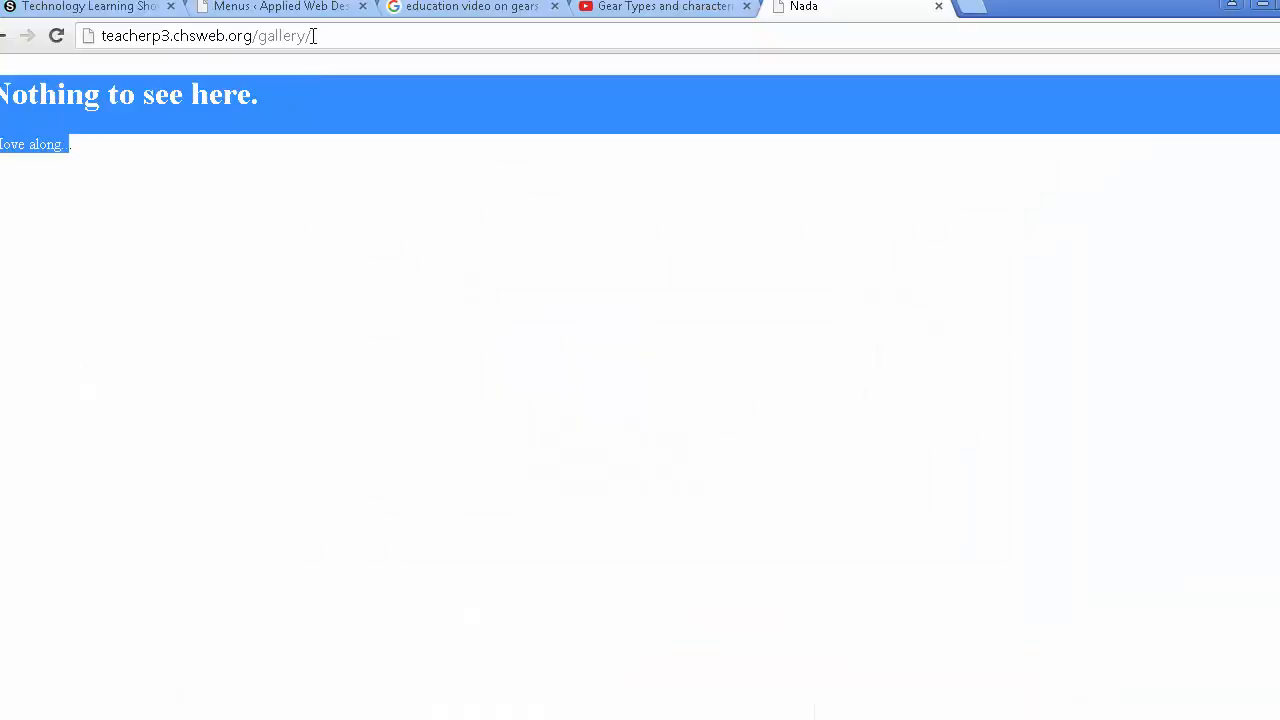
Add bootstrap-bill/ to the gallery URL, then select the gallery part of the address
{"action": "type", "text": "bootstrap-bill/"}
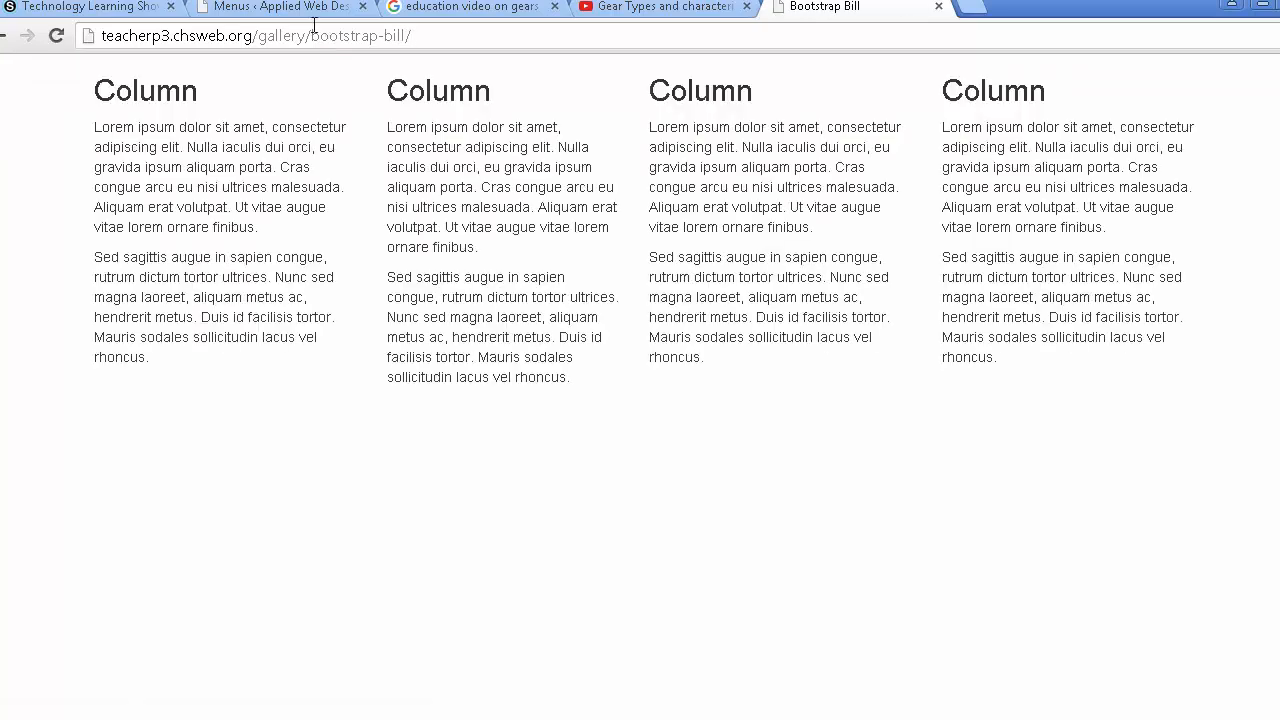
{"action": "mouse_move", "coordinate": [652, 119]}
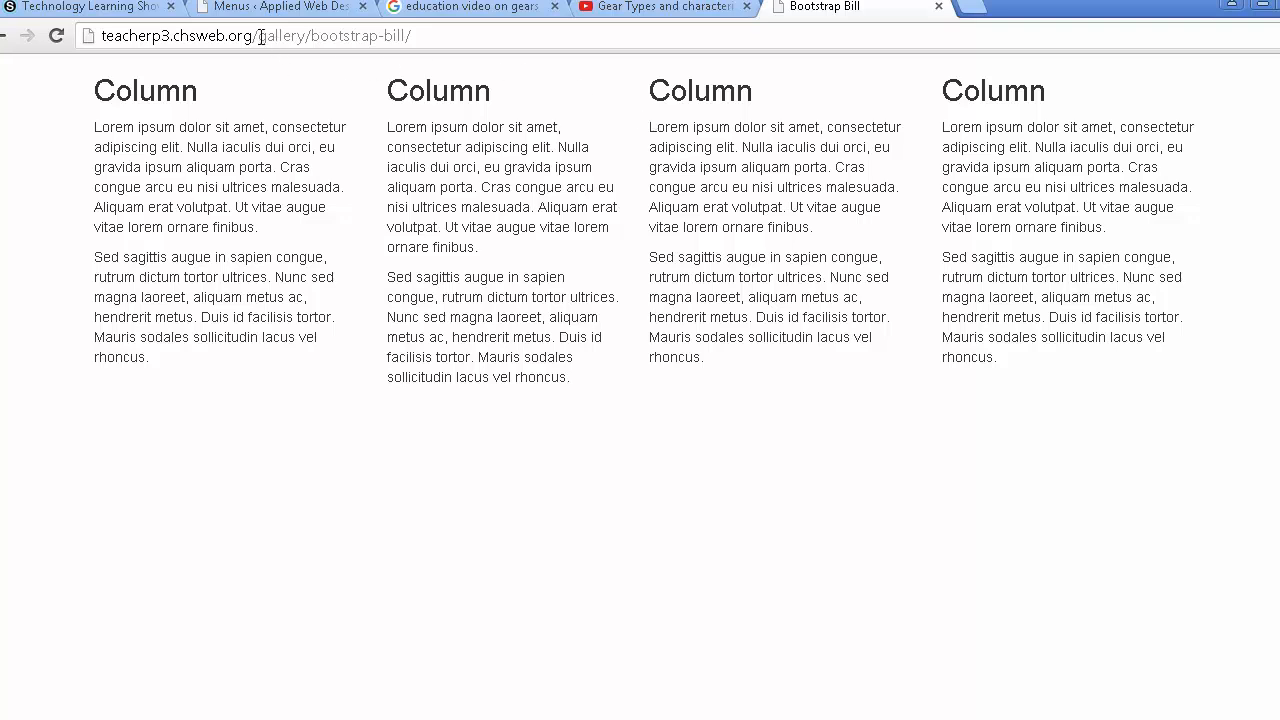
{"action": "double_click", "coordinate": [283, 48]}
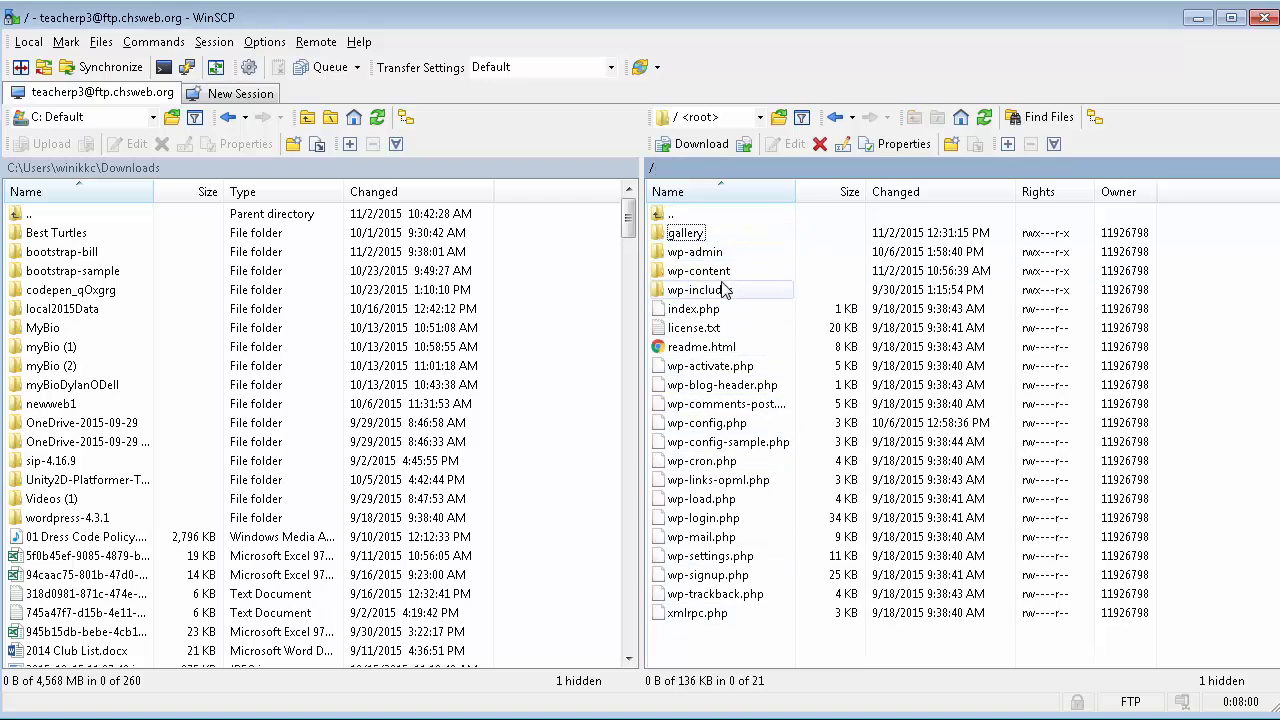
Open the remote gallery folder to compare its bootstrap-bill files with the local copy
{"action": "double_click", "coordinate": [685, 232]}
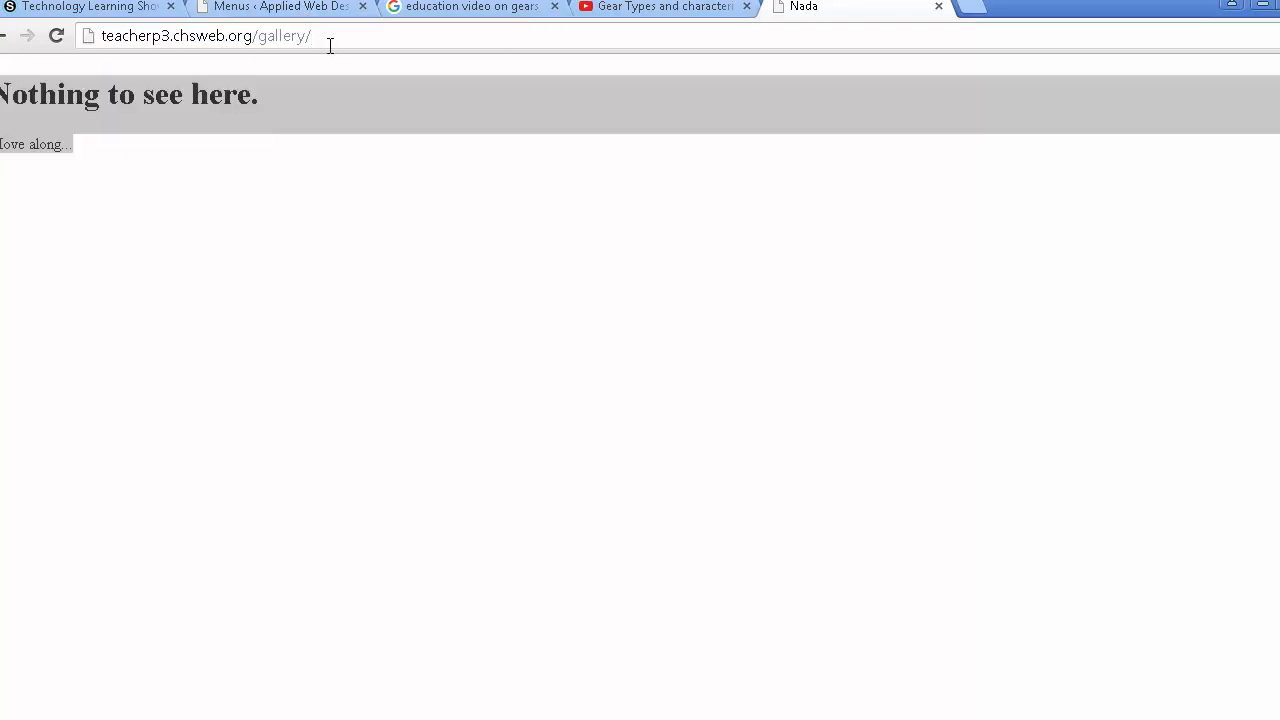
{"action": "type", "text": "bootl"}
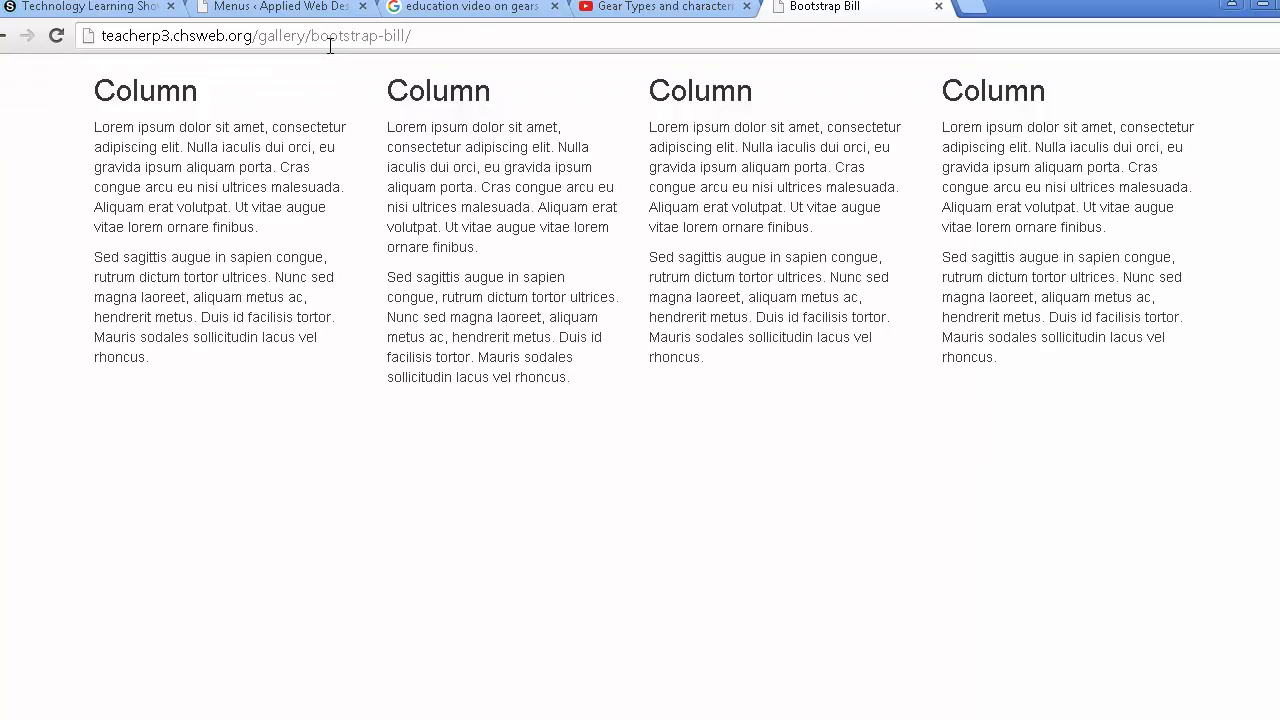
{"action": "mouse_move", "coordinate": [463, 40]}
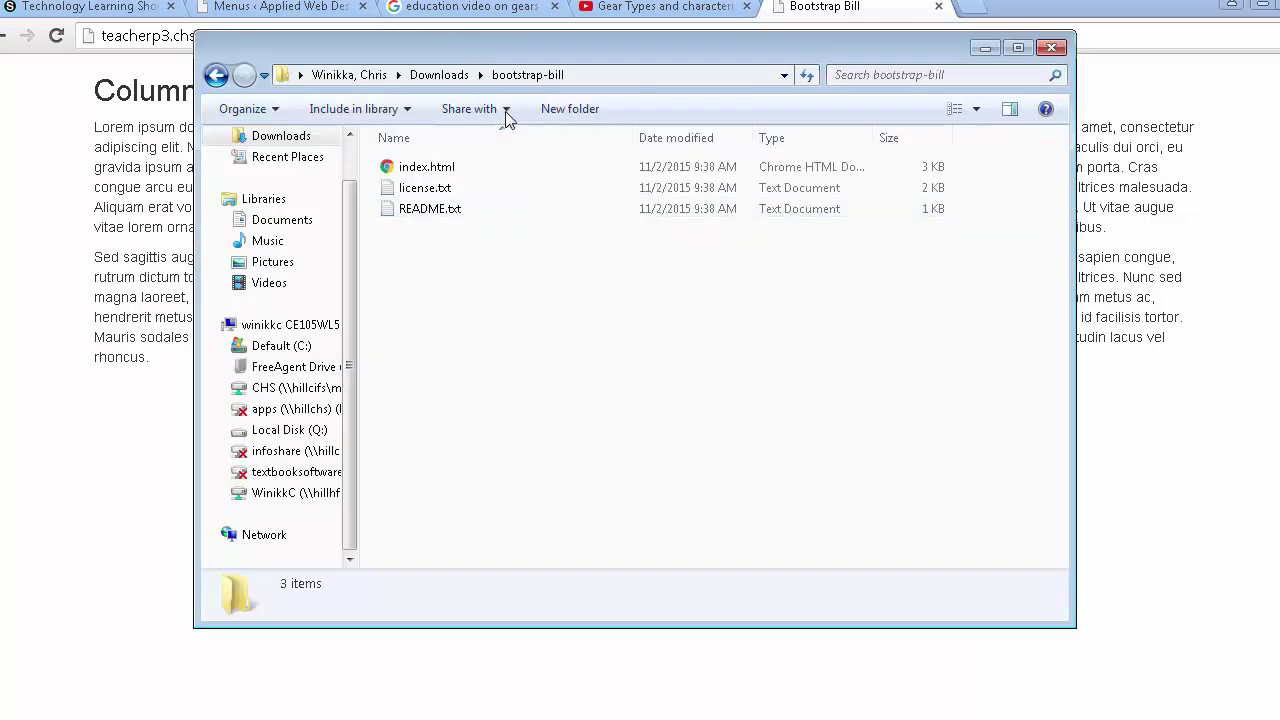
{"action": "mouse_move", "coordinate": [569, 302]}
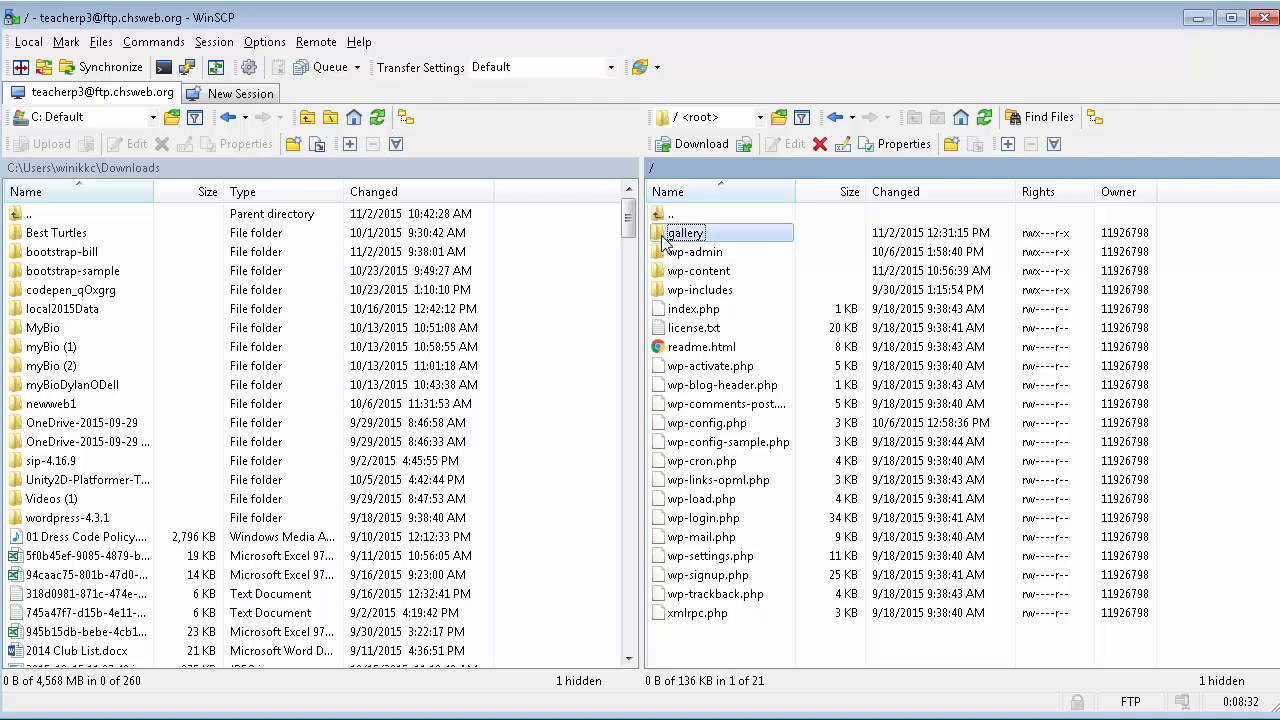
{"action": "double_click", "coordinate": [685, 232]}
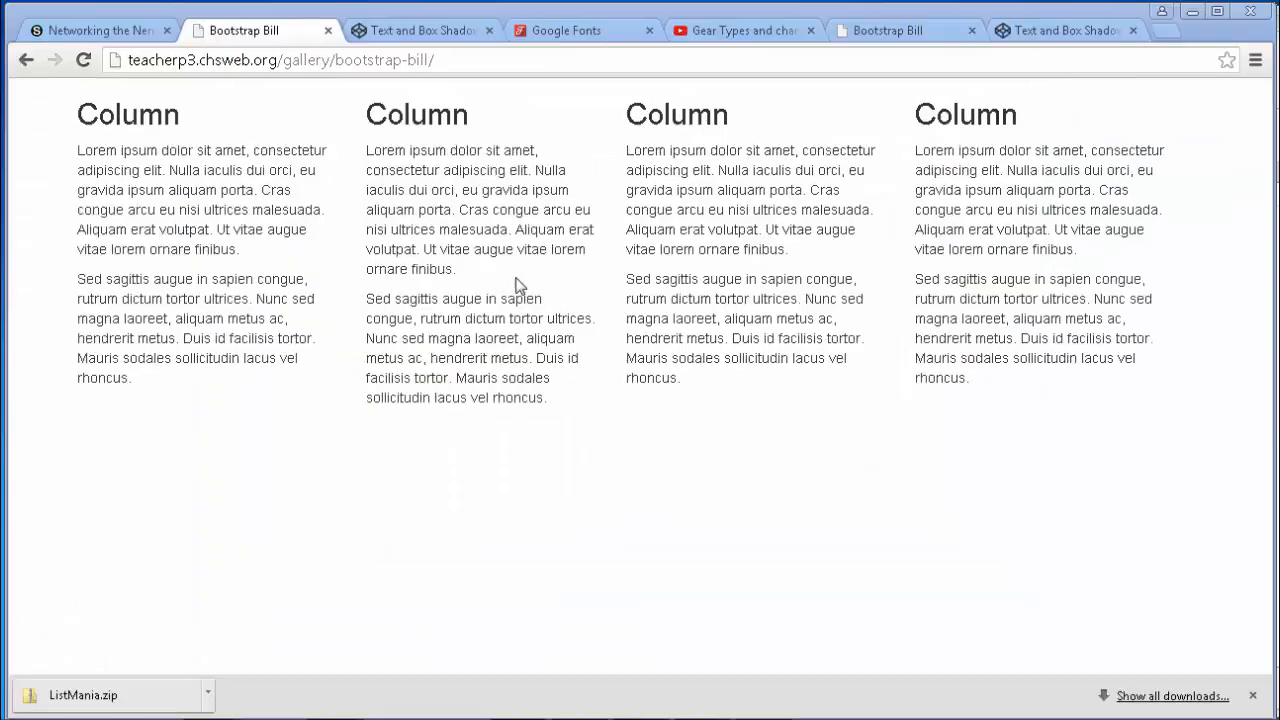
{"action": "mouse_move", "coordinate": [378, 92]}
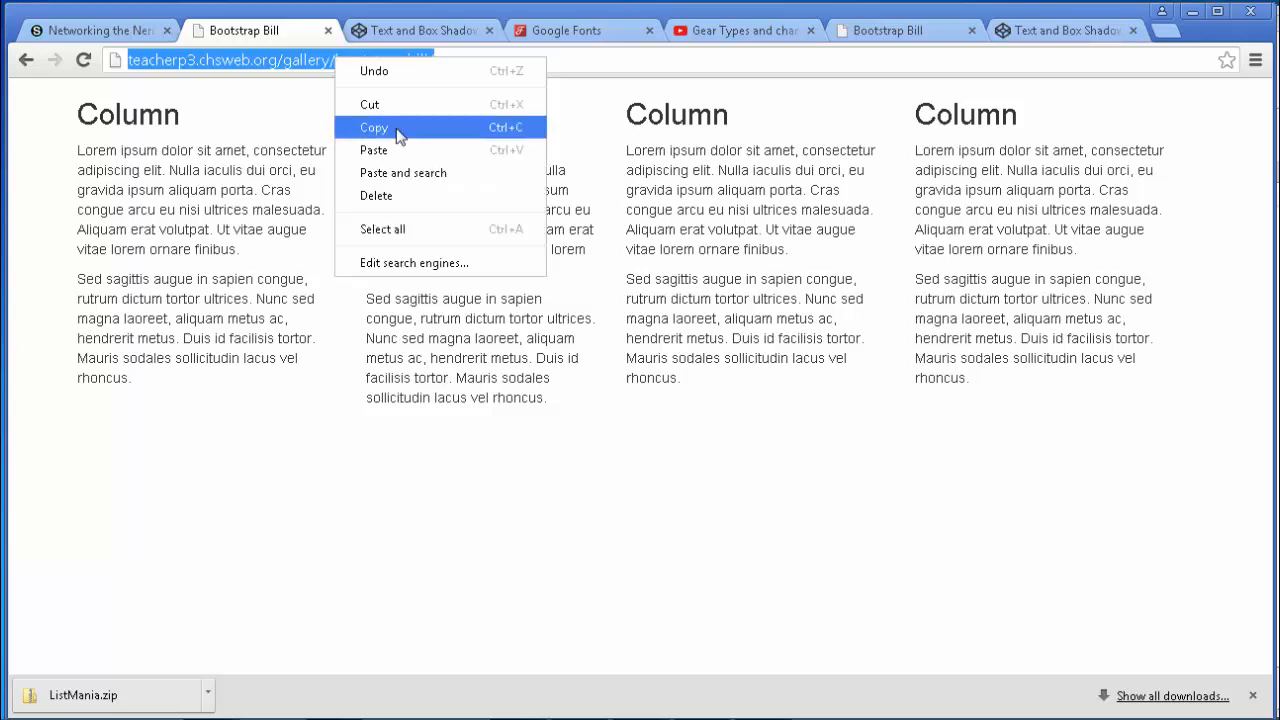
Copy the Bootstrap Bill page address from Chrome
{"action": "left_click", "coordinate": [374, 127]}
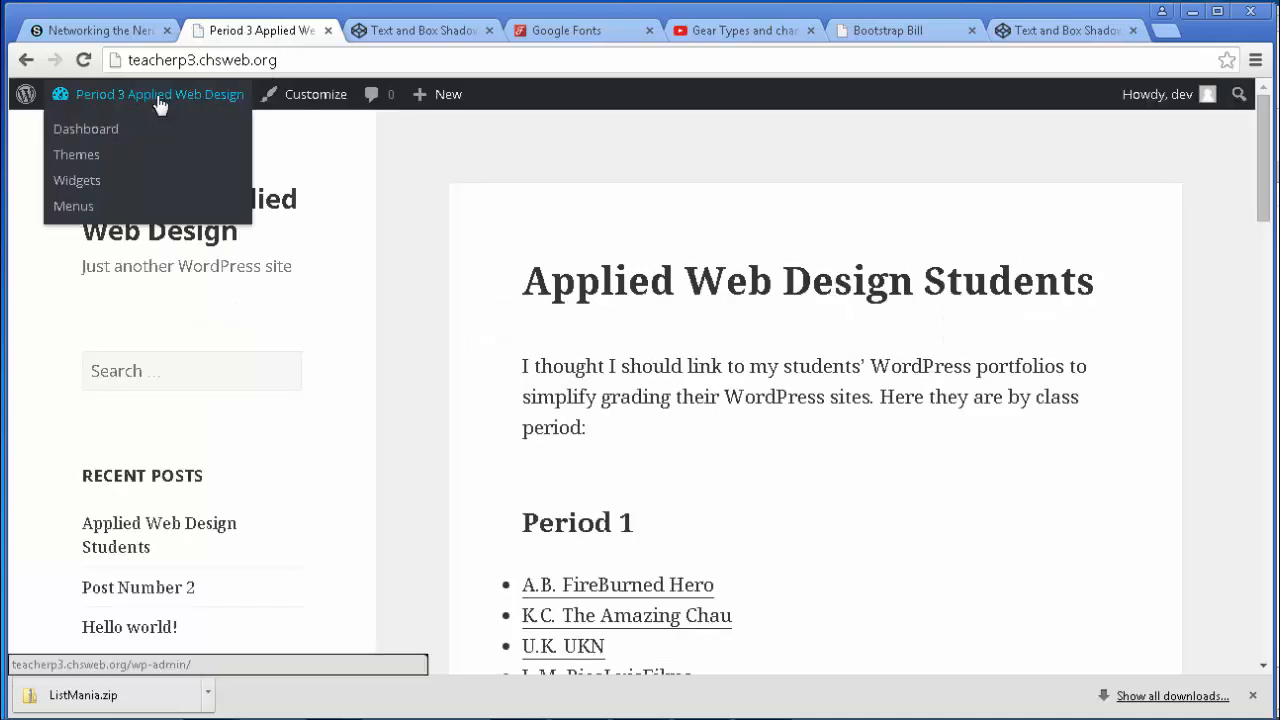
Add the Home page to the 'home' menu via Appearance > Menus
{"action": "left_click", "coordinate": [87, 128]}
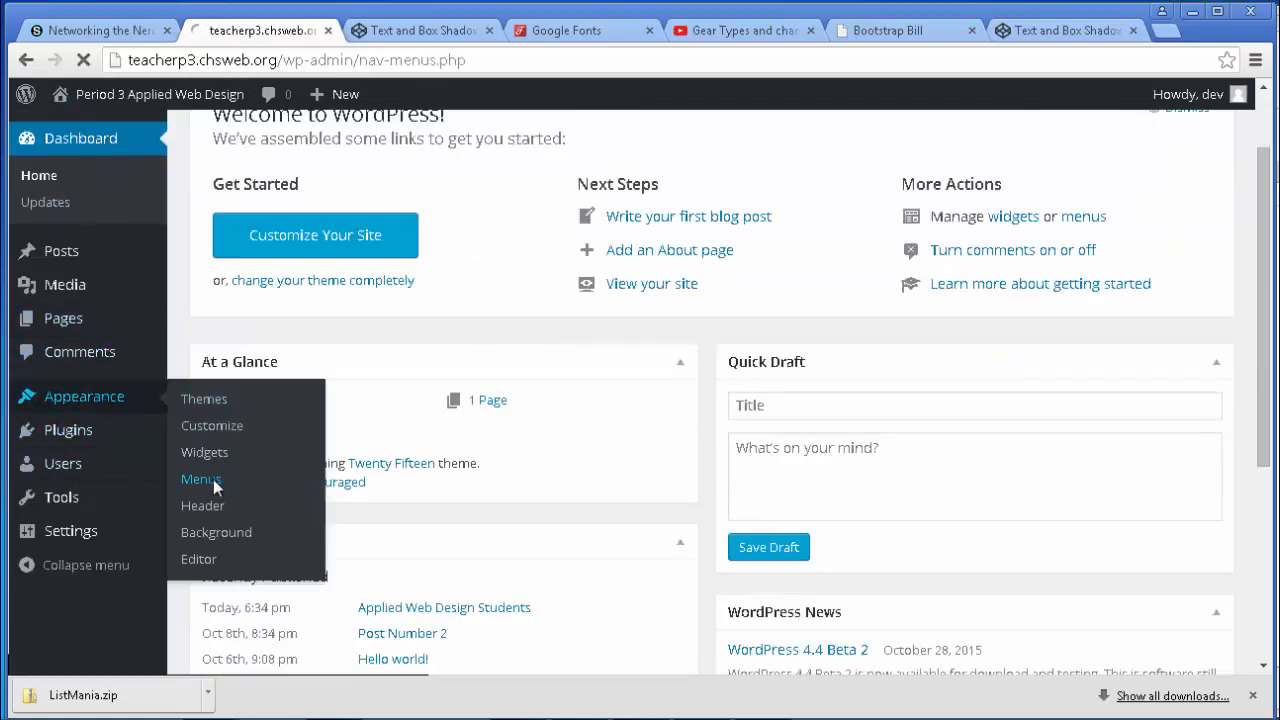
{"action": "left_click", "coordinate": [201, 479]}
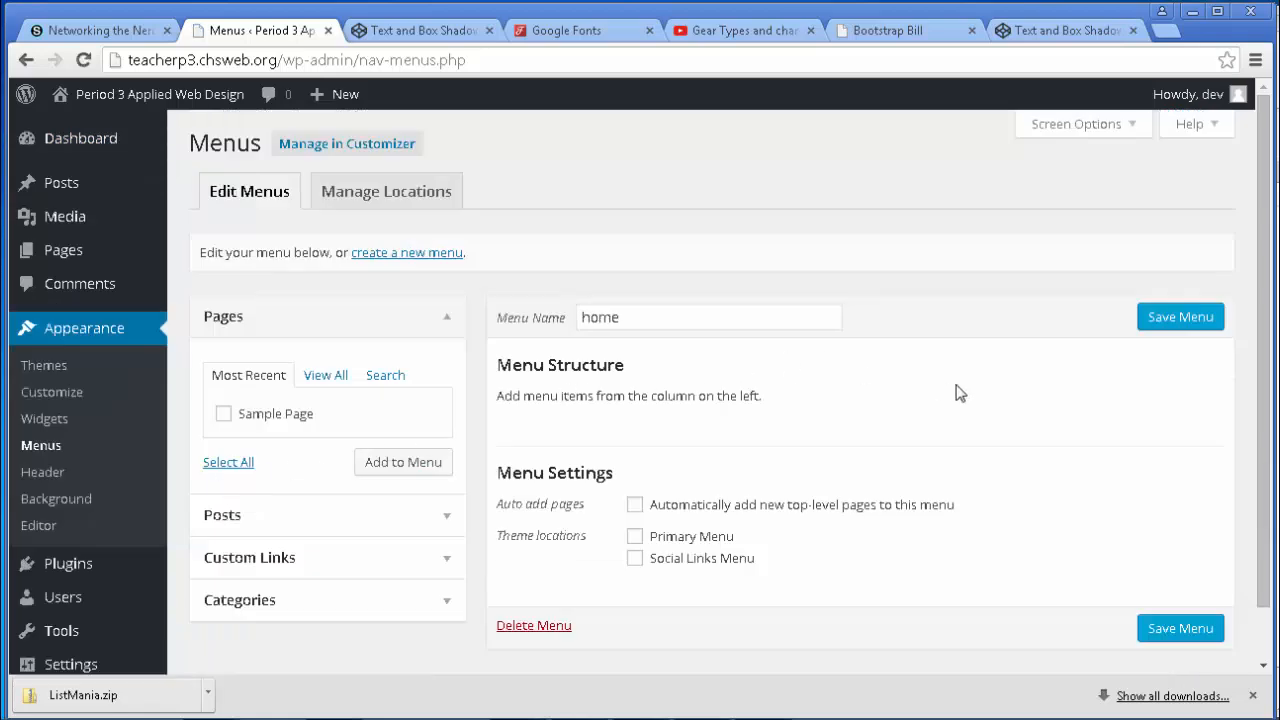
{"action": "mouse_move", "coordinate": [520, 431]}
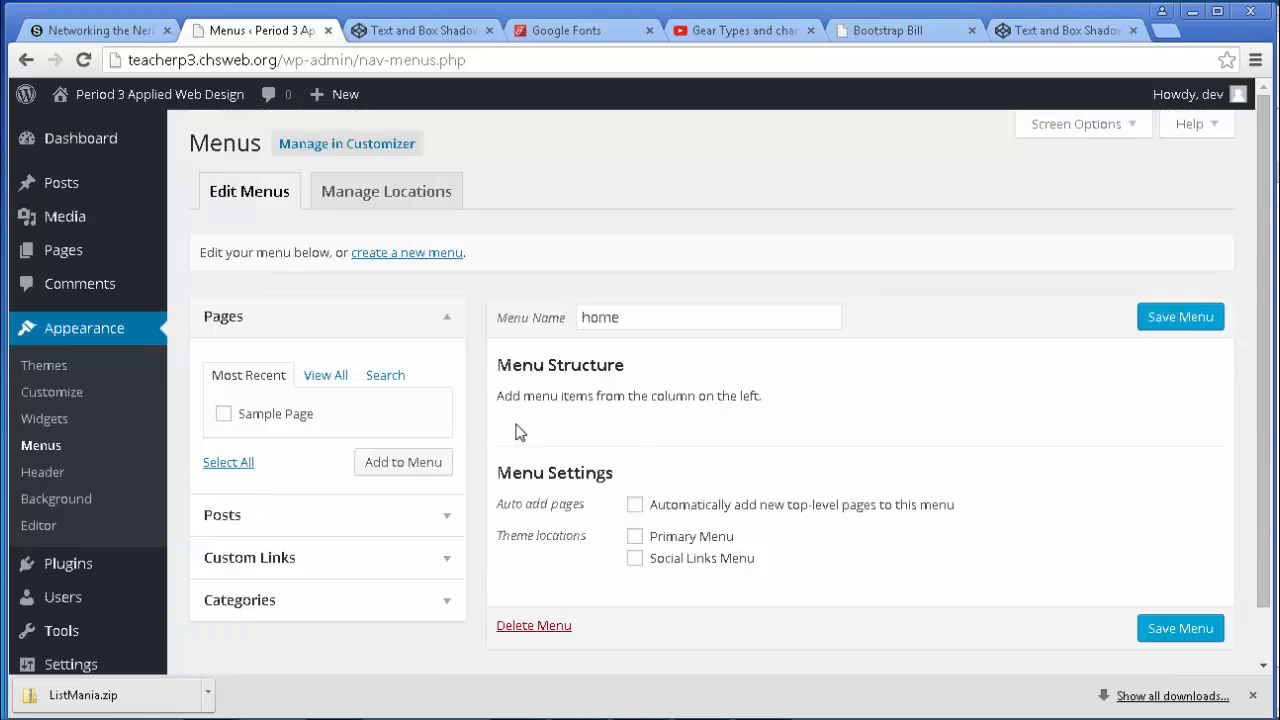
{"action": "left_click", "coordinate": [325, 375]}
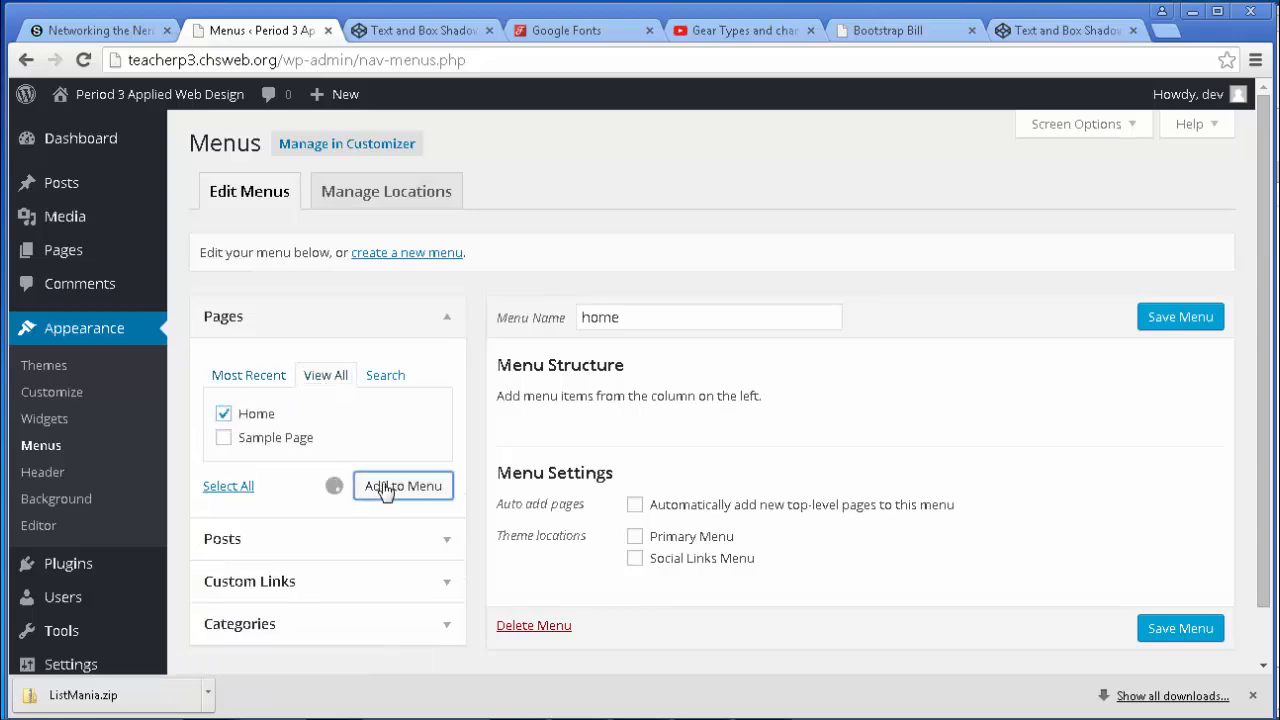
{"action": "left_click", "coordinate": [403, 485]}
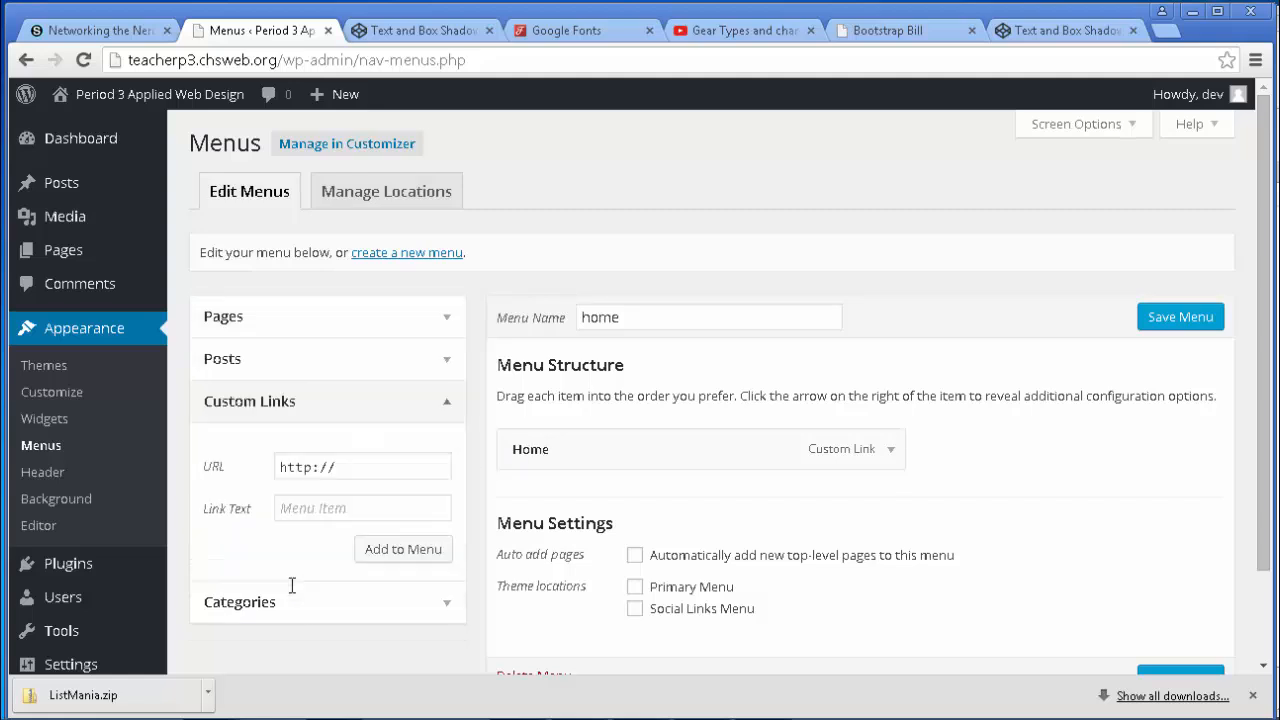
Add a custom link with text 'Bootstrap Grid' pointing to the uploaded page
{"action": "left_click", "coordinate": [362, 466]}
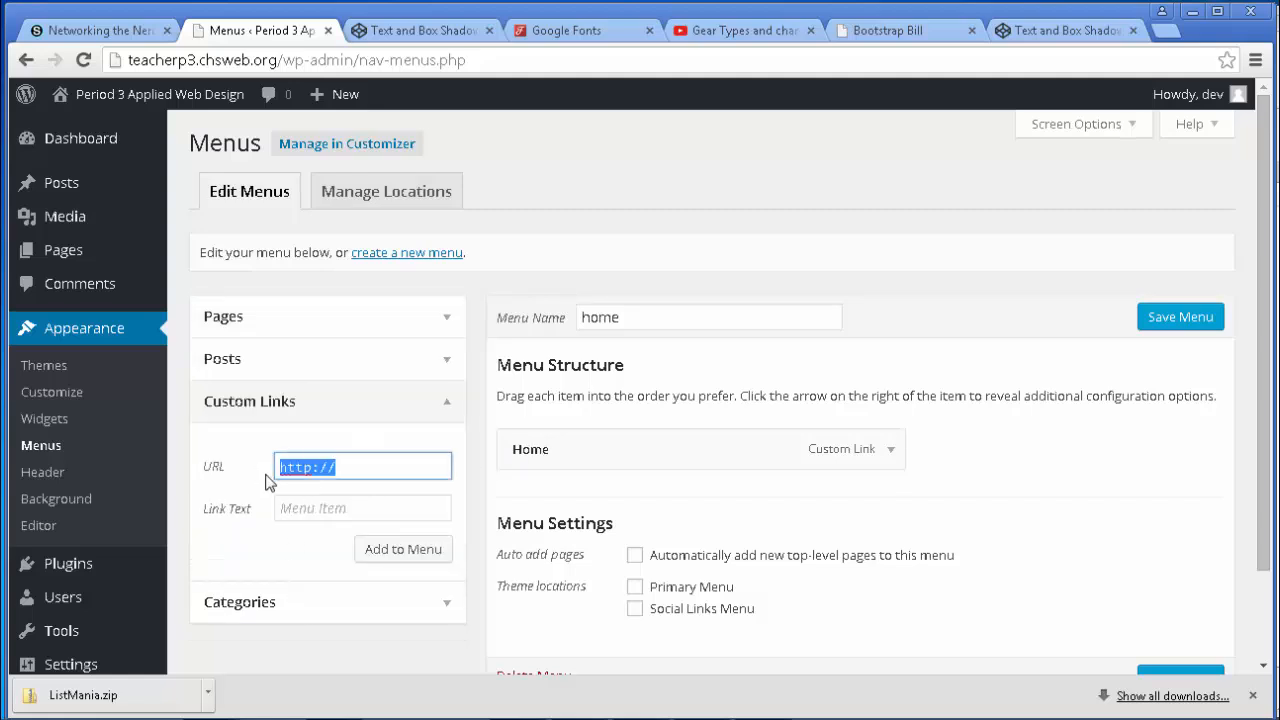
{"action": "type", "text": "B"}
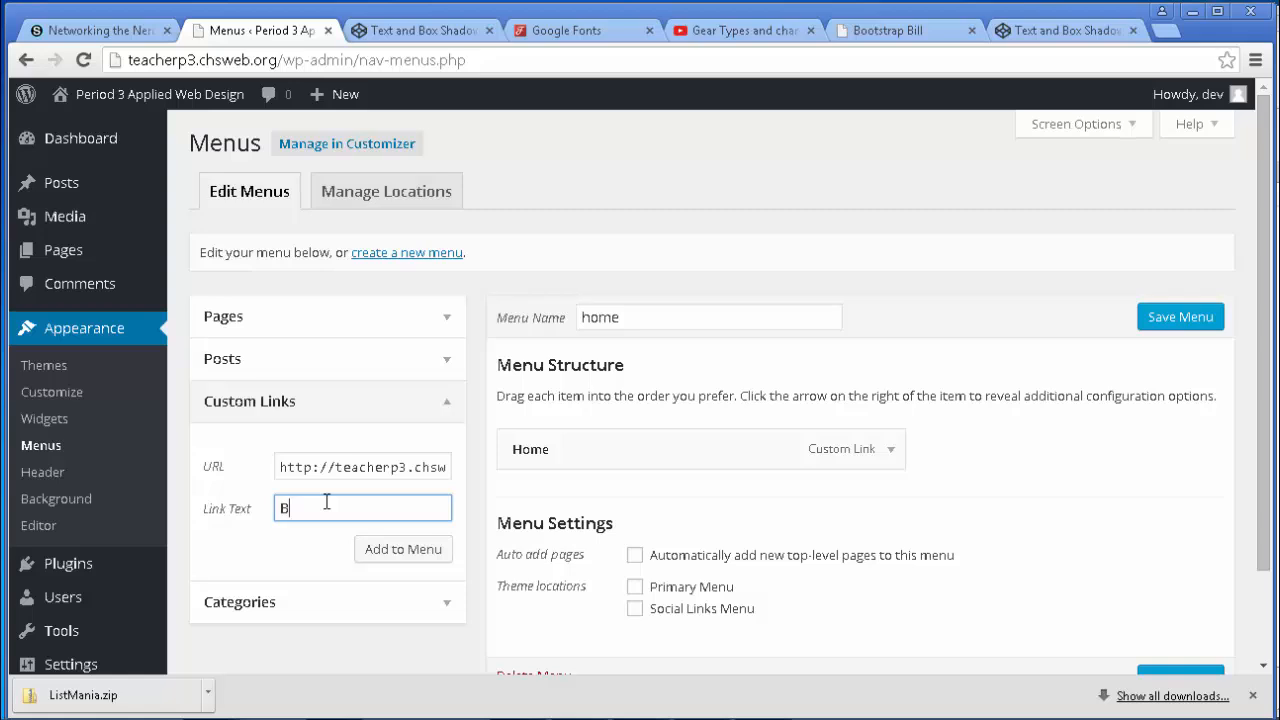
{"action": "type", "text": "ootstrap Grid S"}
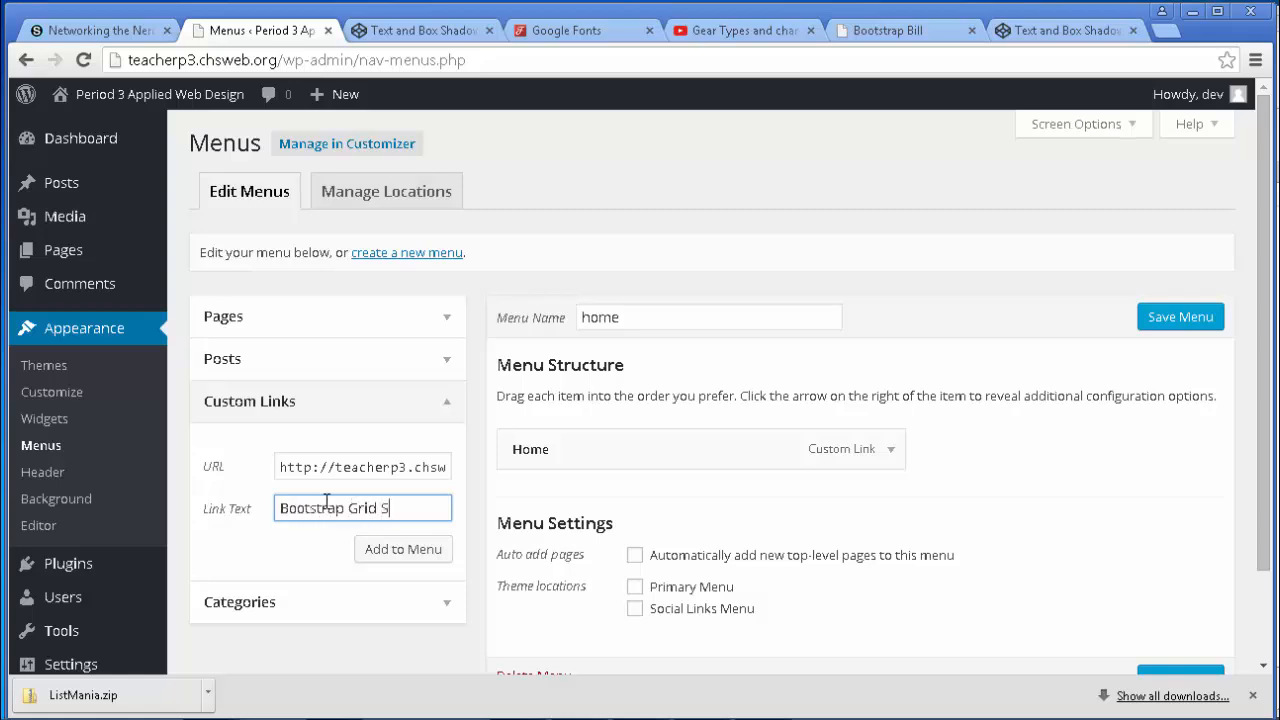
{"action": "type", "text": "ample"}
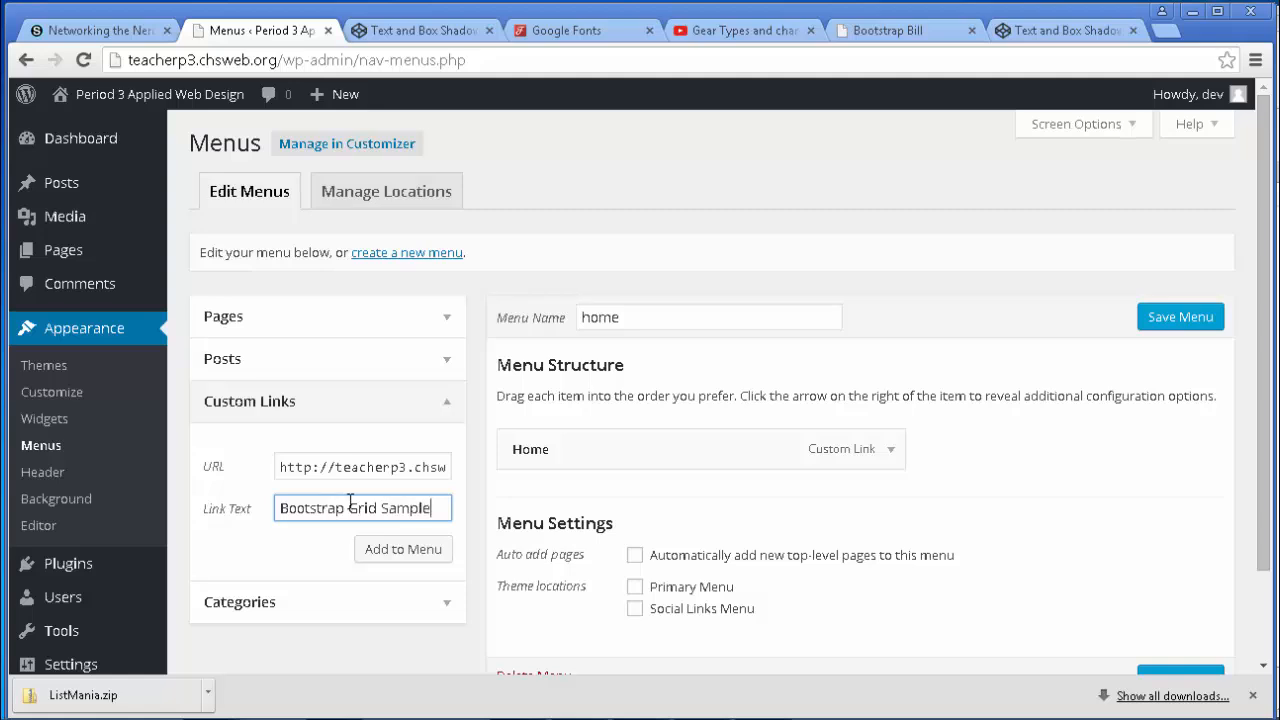
{"action": "double_click", "coordinate": [406, 508]}
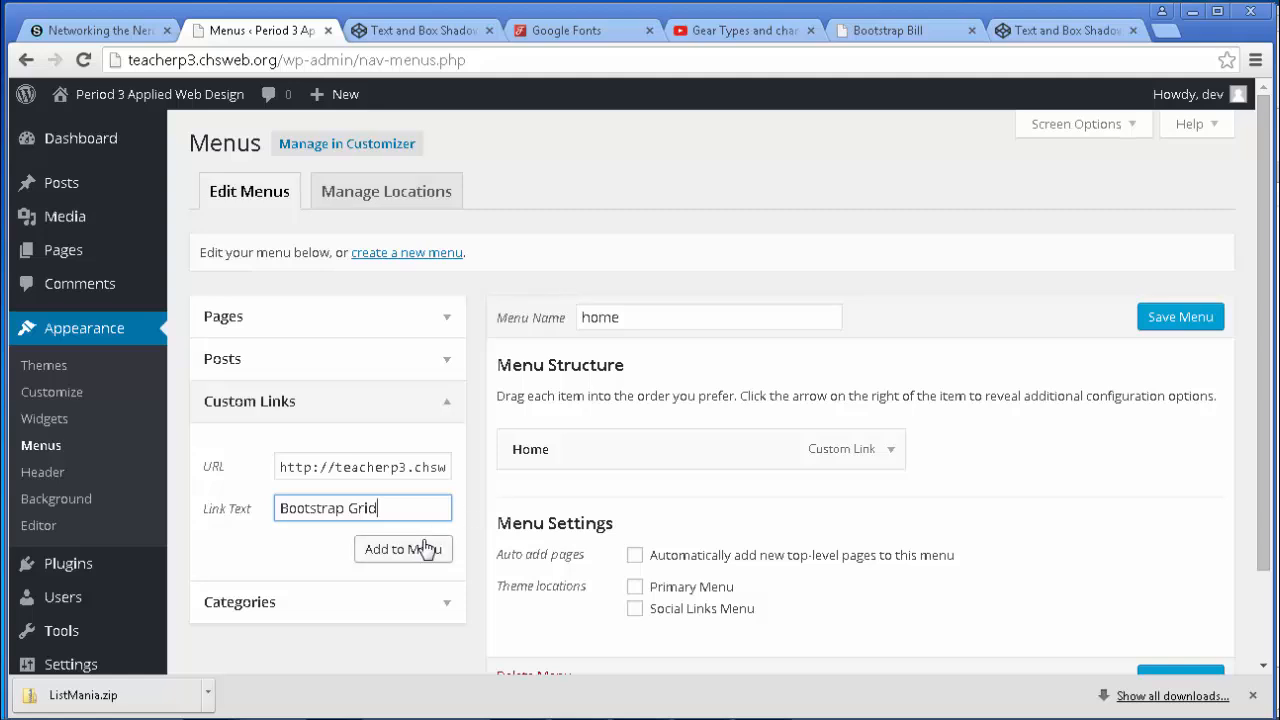
{"action": "left_click", "coordinate": [403, 549]}
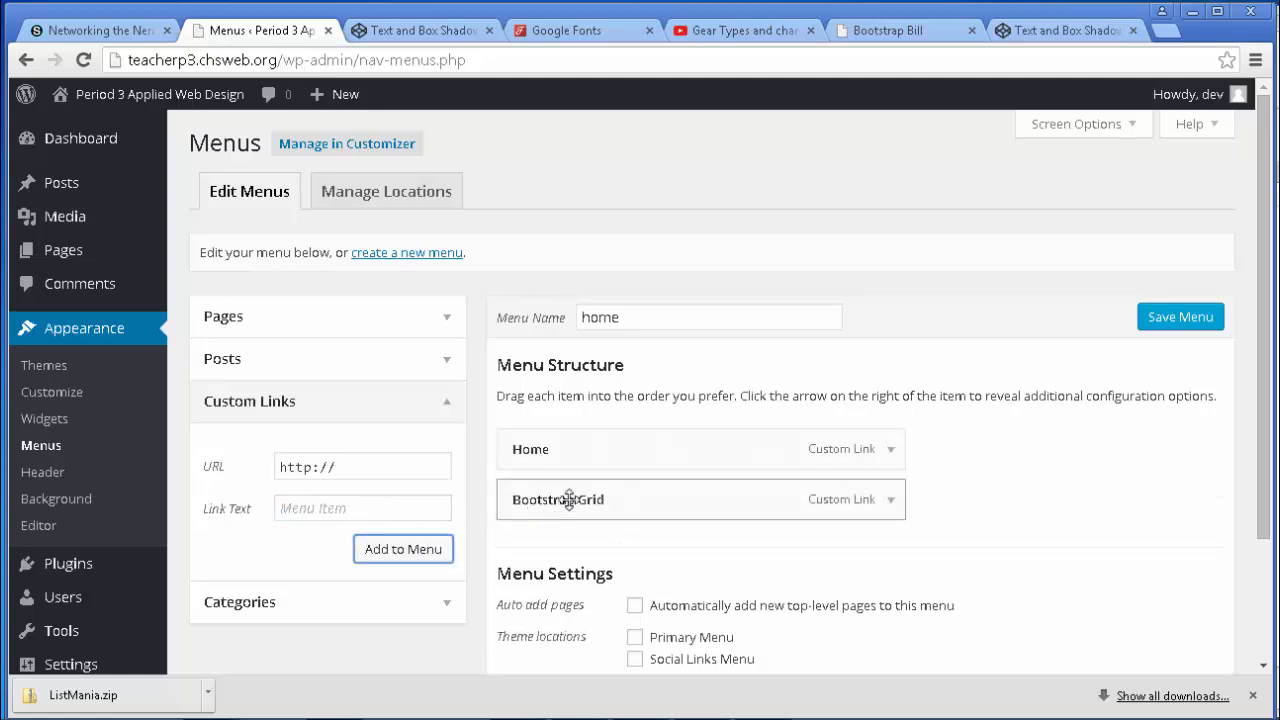
Assign the 'home' menu to the Primary Menu location, save it, and view the live site
{"action": "scroll", "scroll_direction": "down", "scroll_amount": 3}
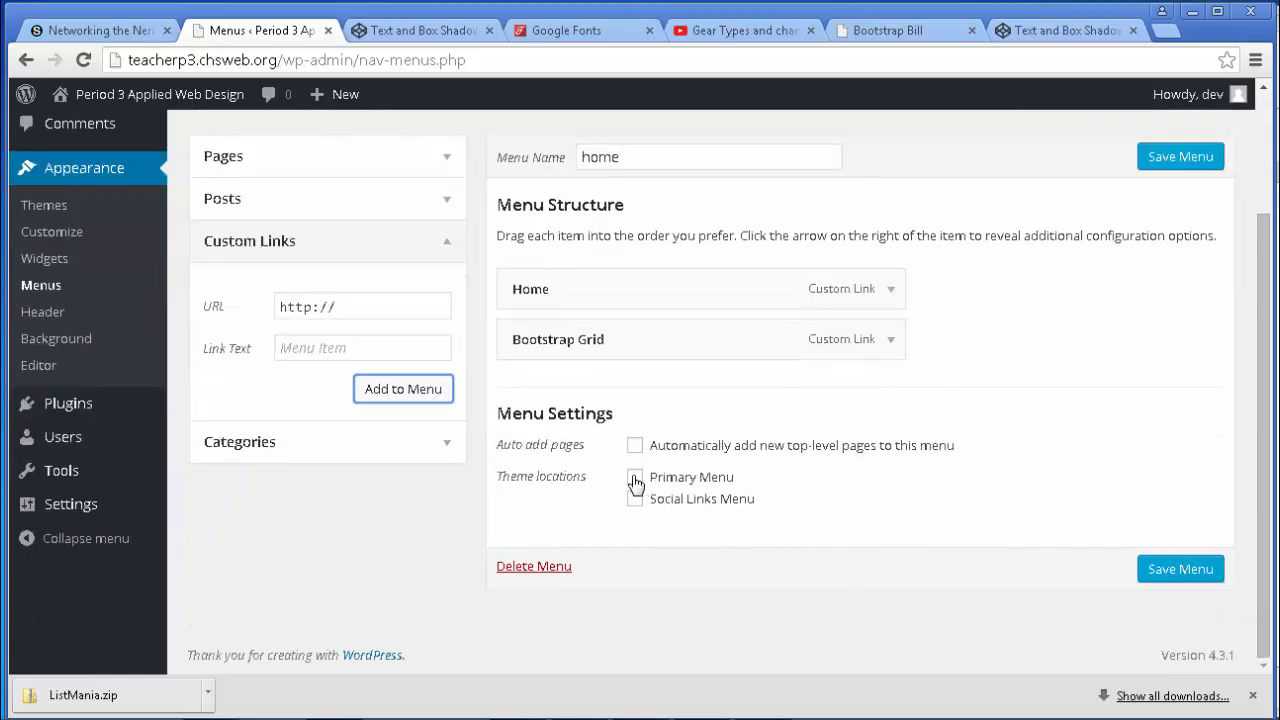
{"action": "left_click", "coordinate": [634, 477]}
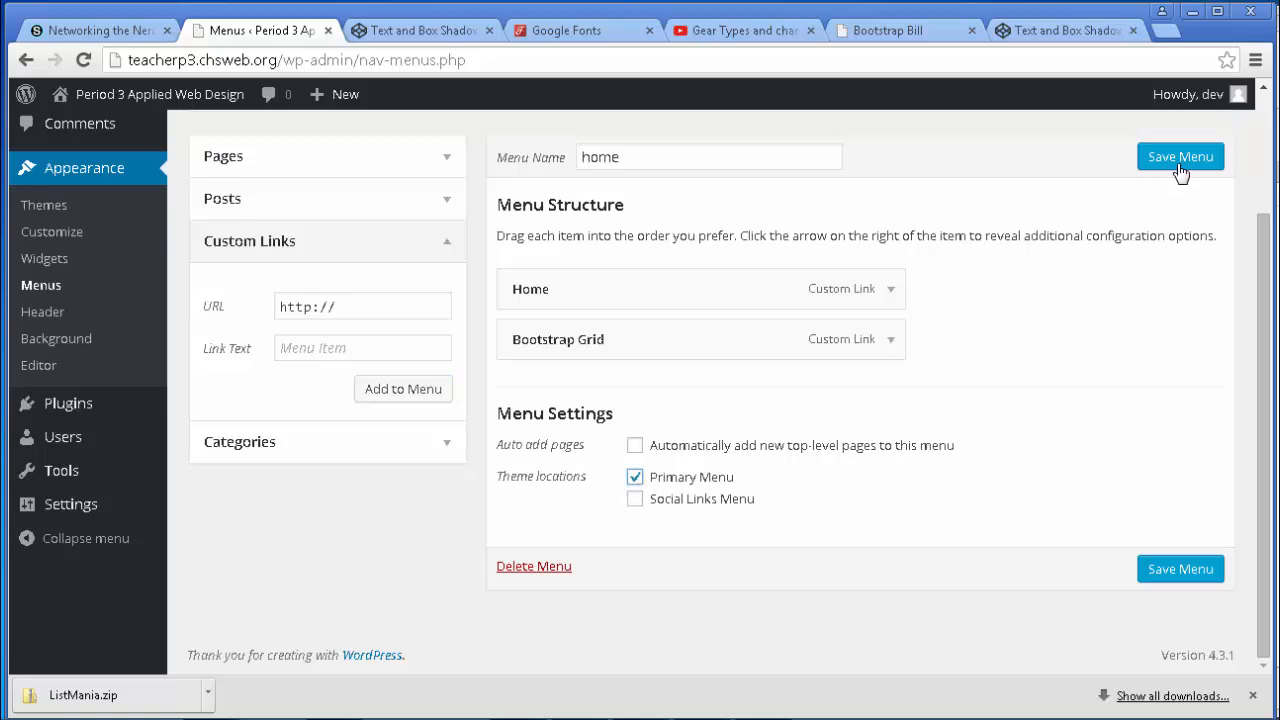
{"action": "left_click", "coordinate": [1180, 156]}
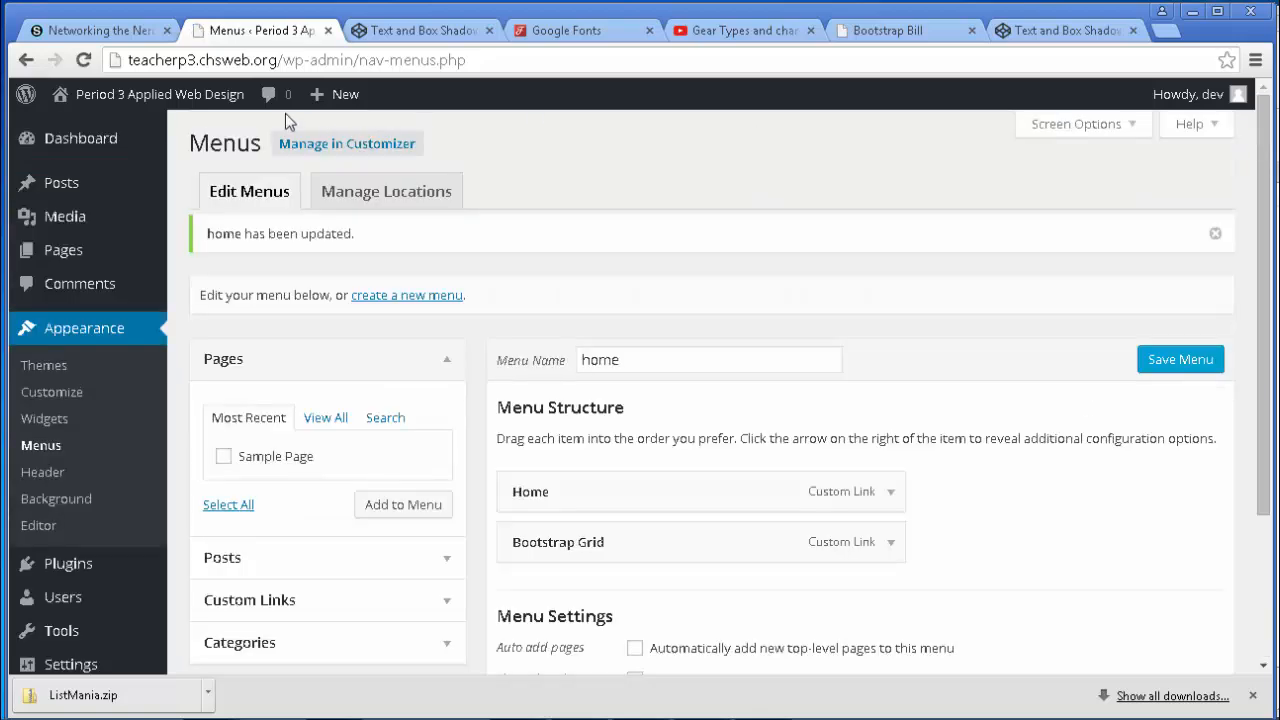
{"action": "left_click", "coordinate": [134, 94]}
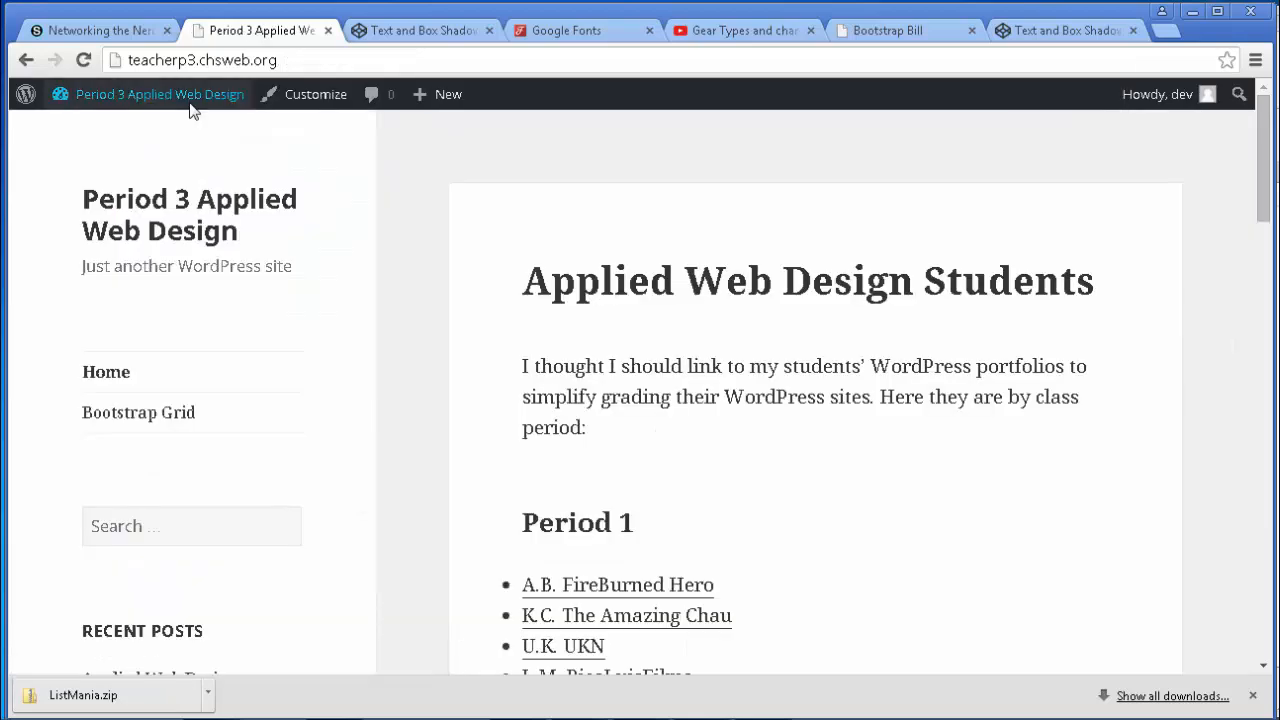